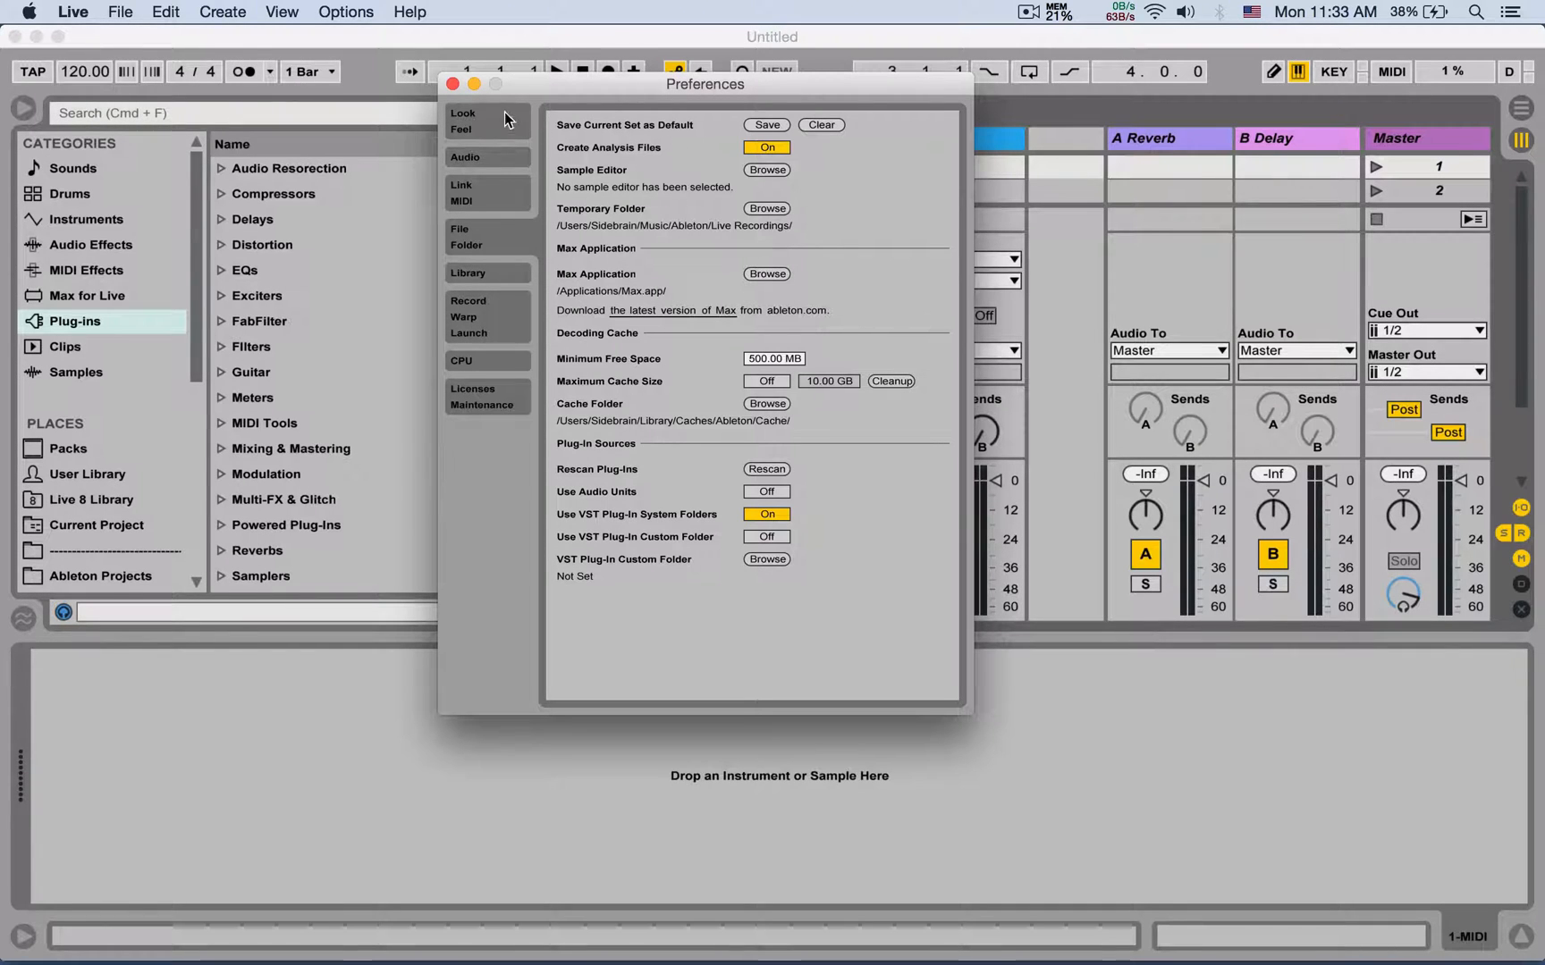
- Close Preferences and set track 3 Audio From to 3/4 and track 4 to 5/6
click(453, 84)
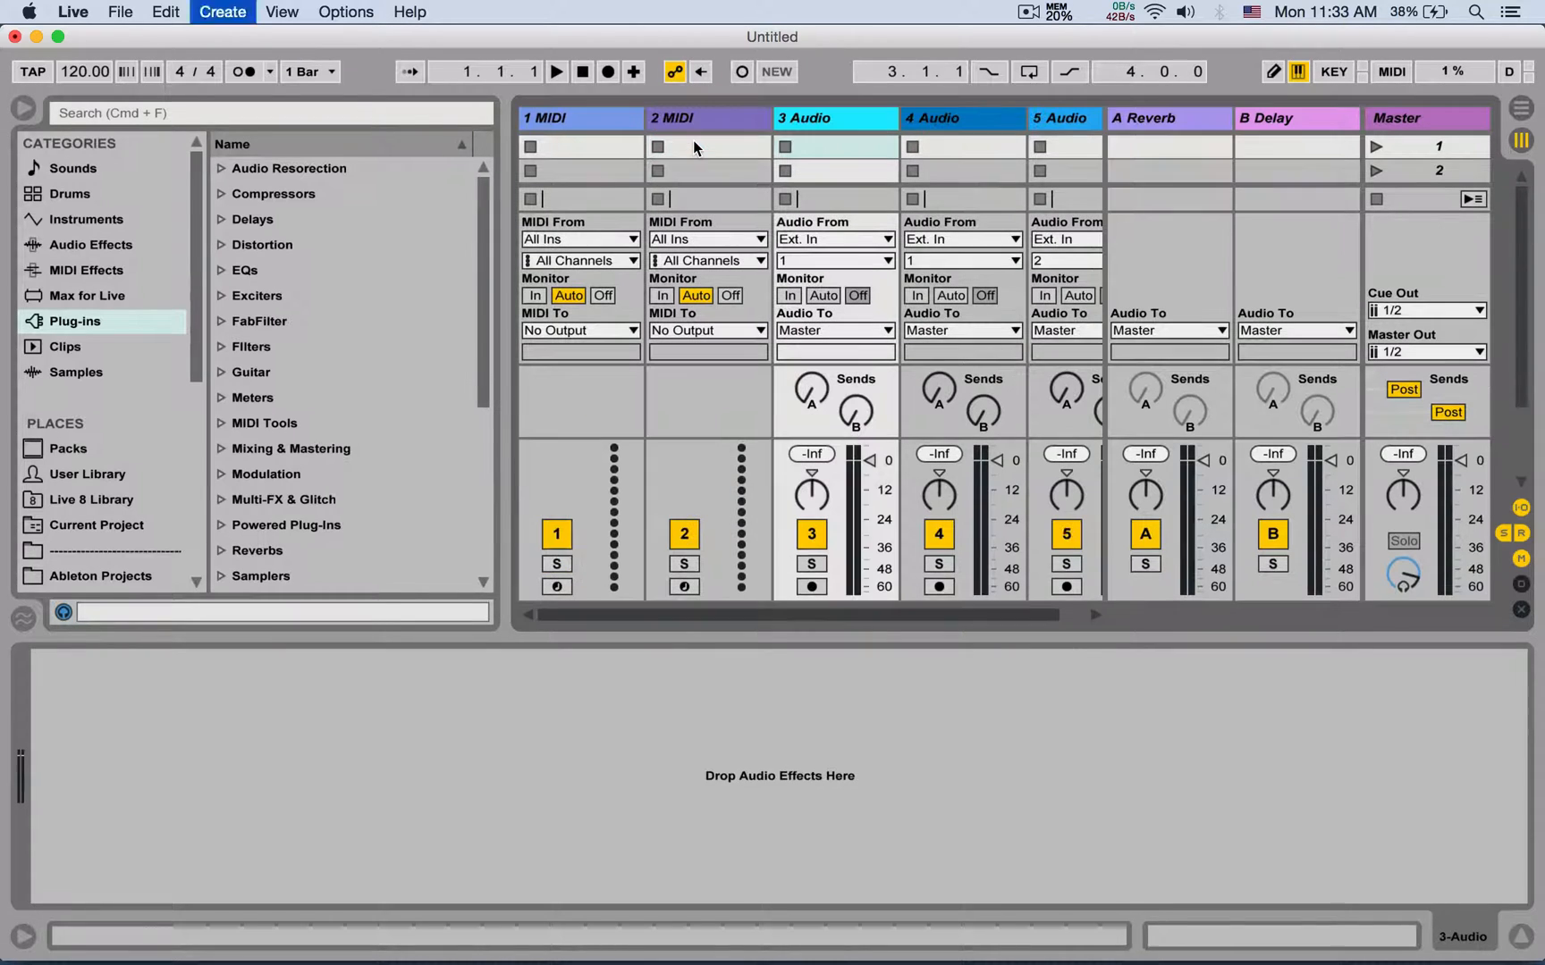
click(835, 260)
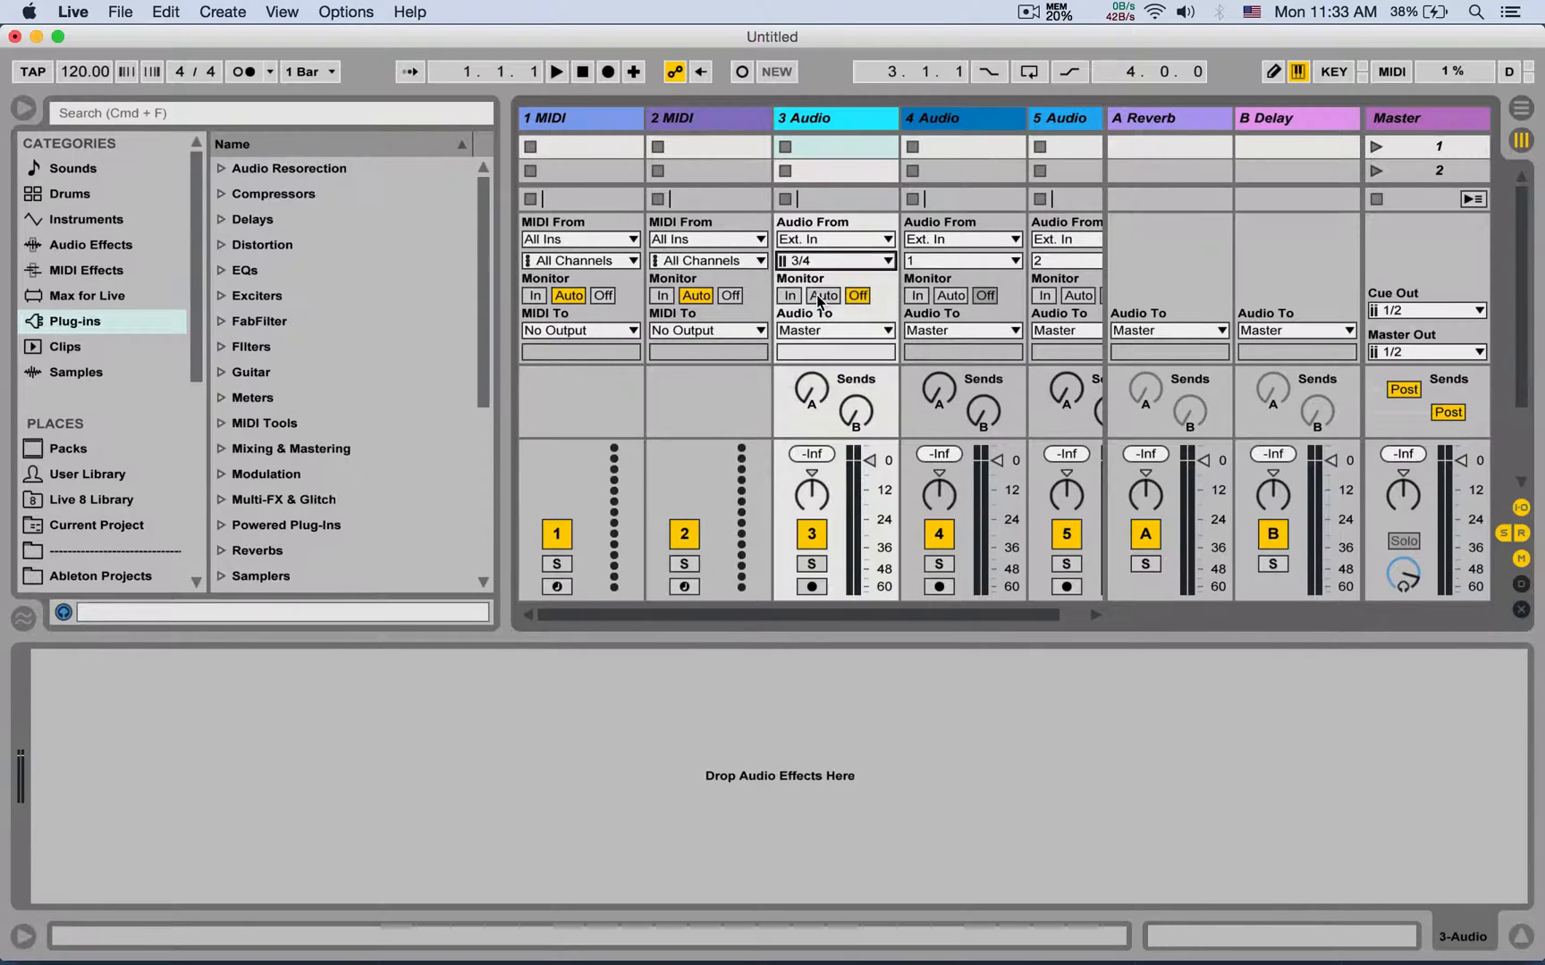
click(1144, 118)
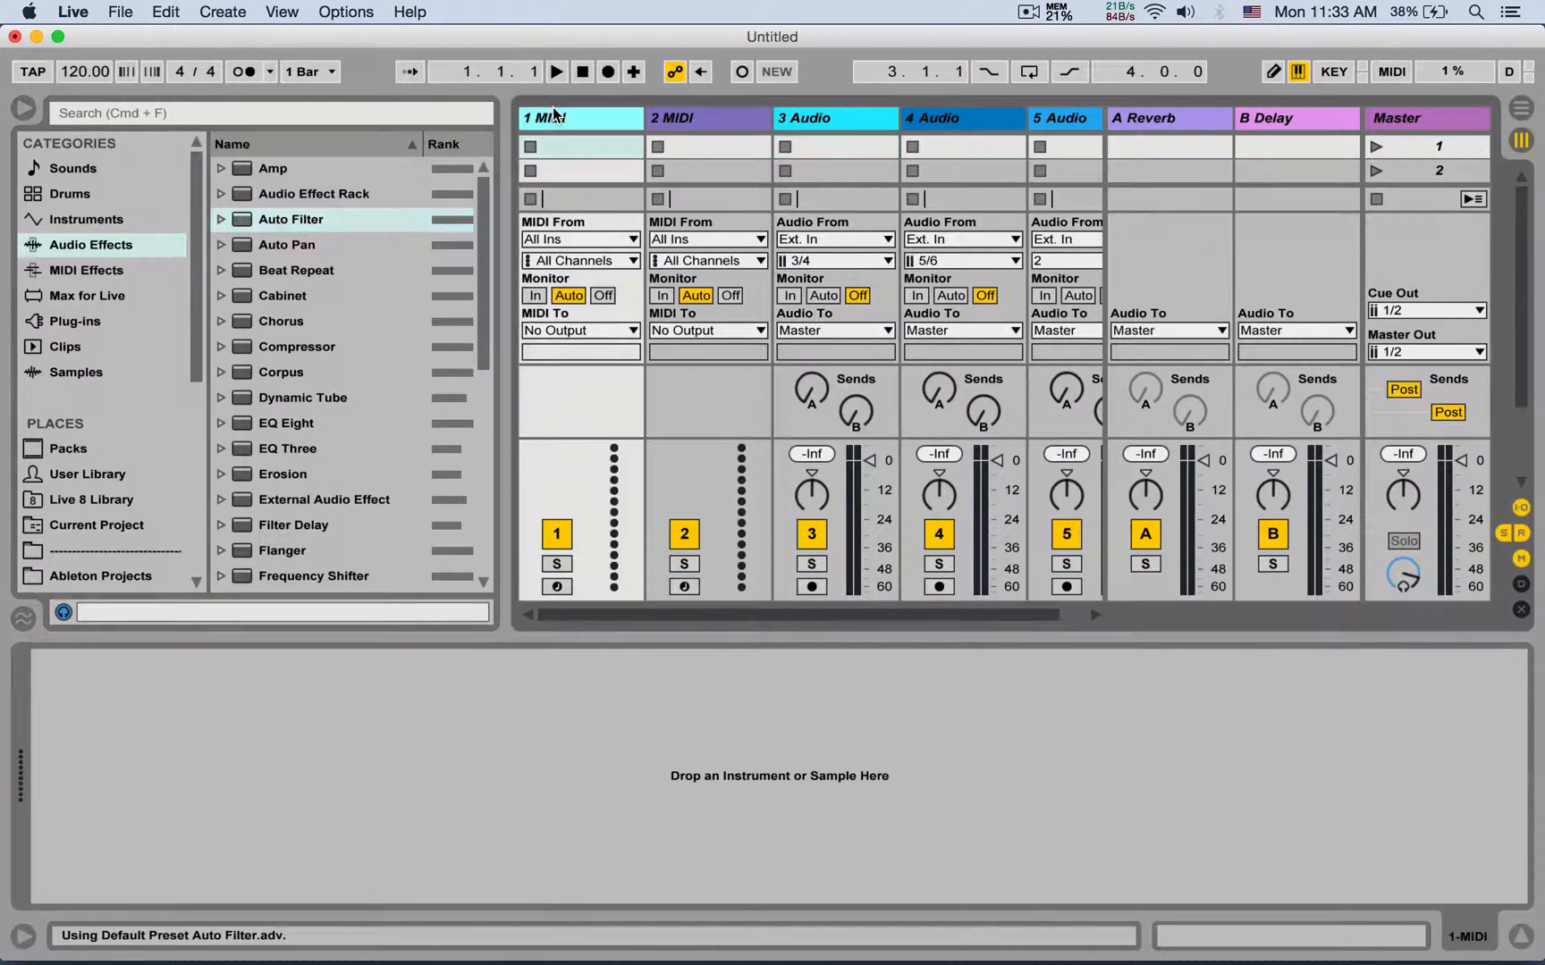
- Load the Electric instrument onto MIDI track 1 and bring up the Live menu
click(86, 218)
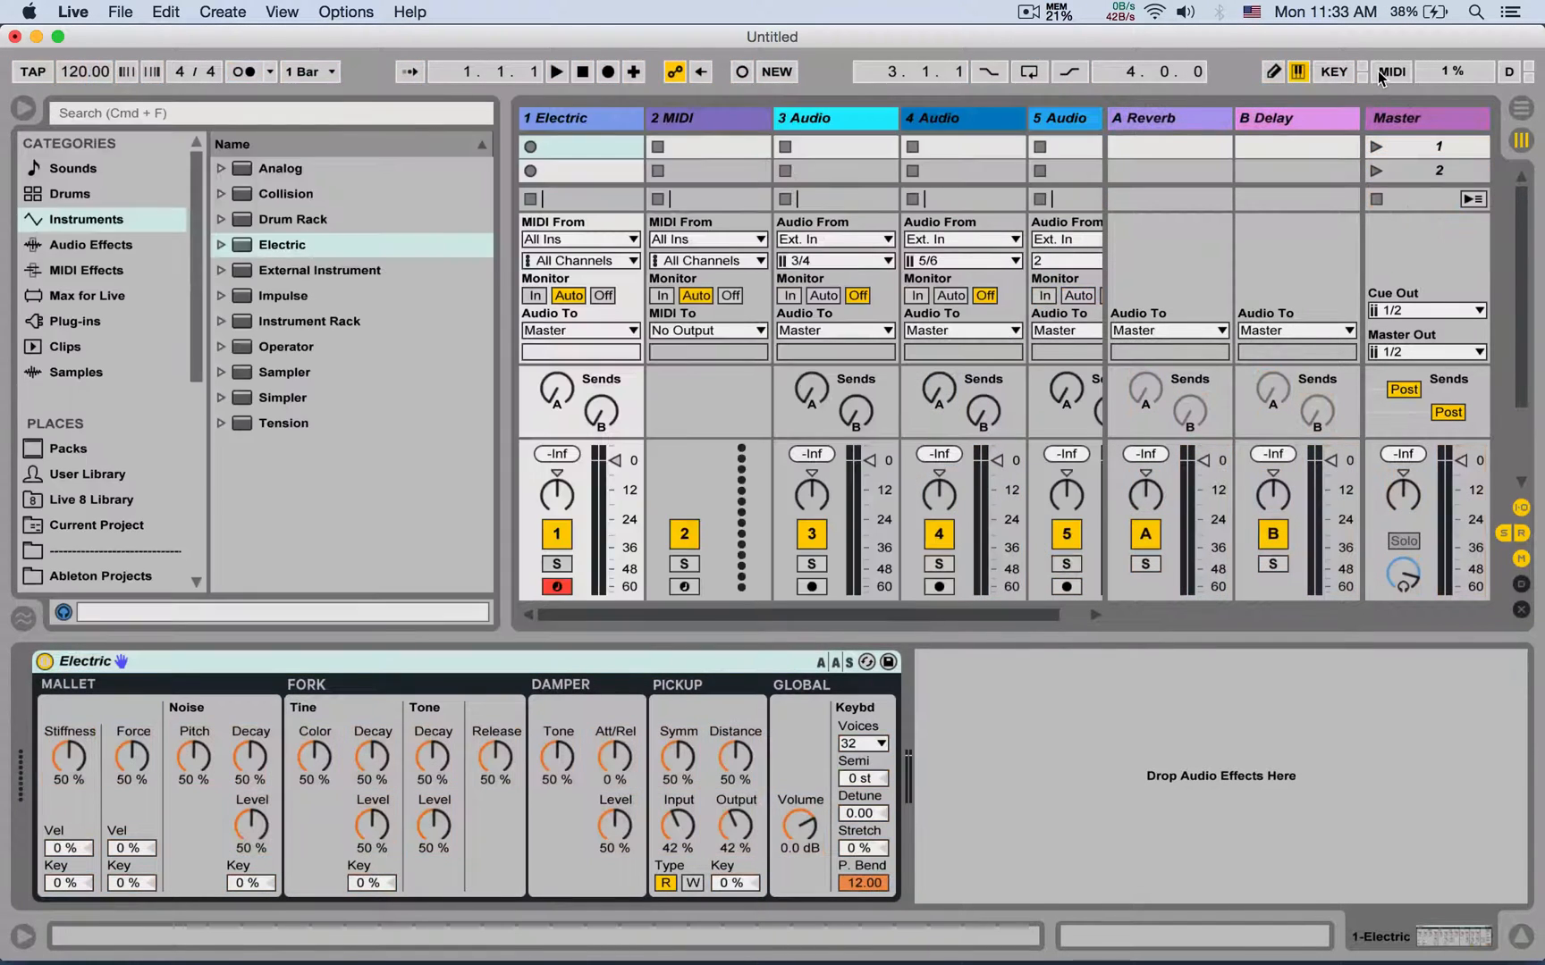
click(1390, 72)
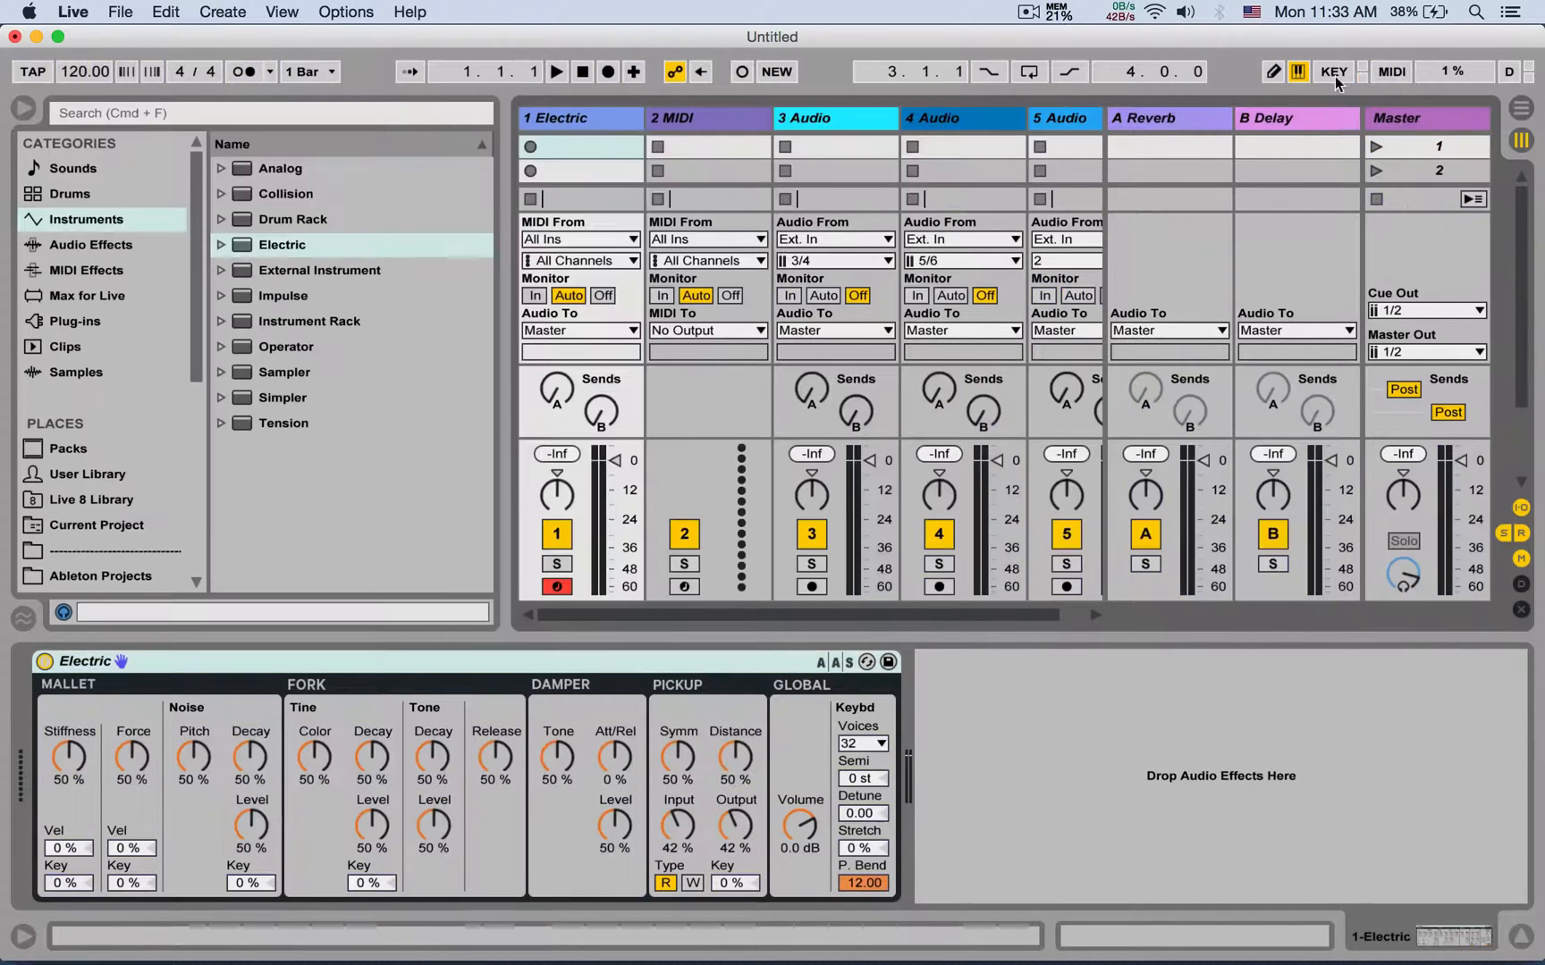
click(72, 11)
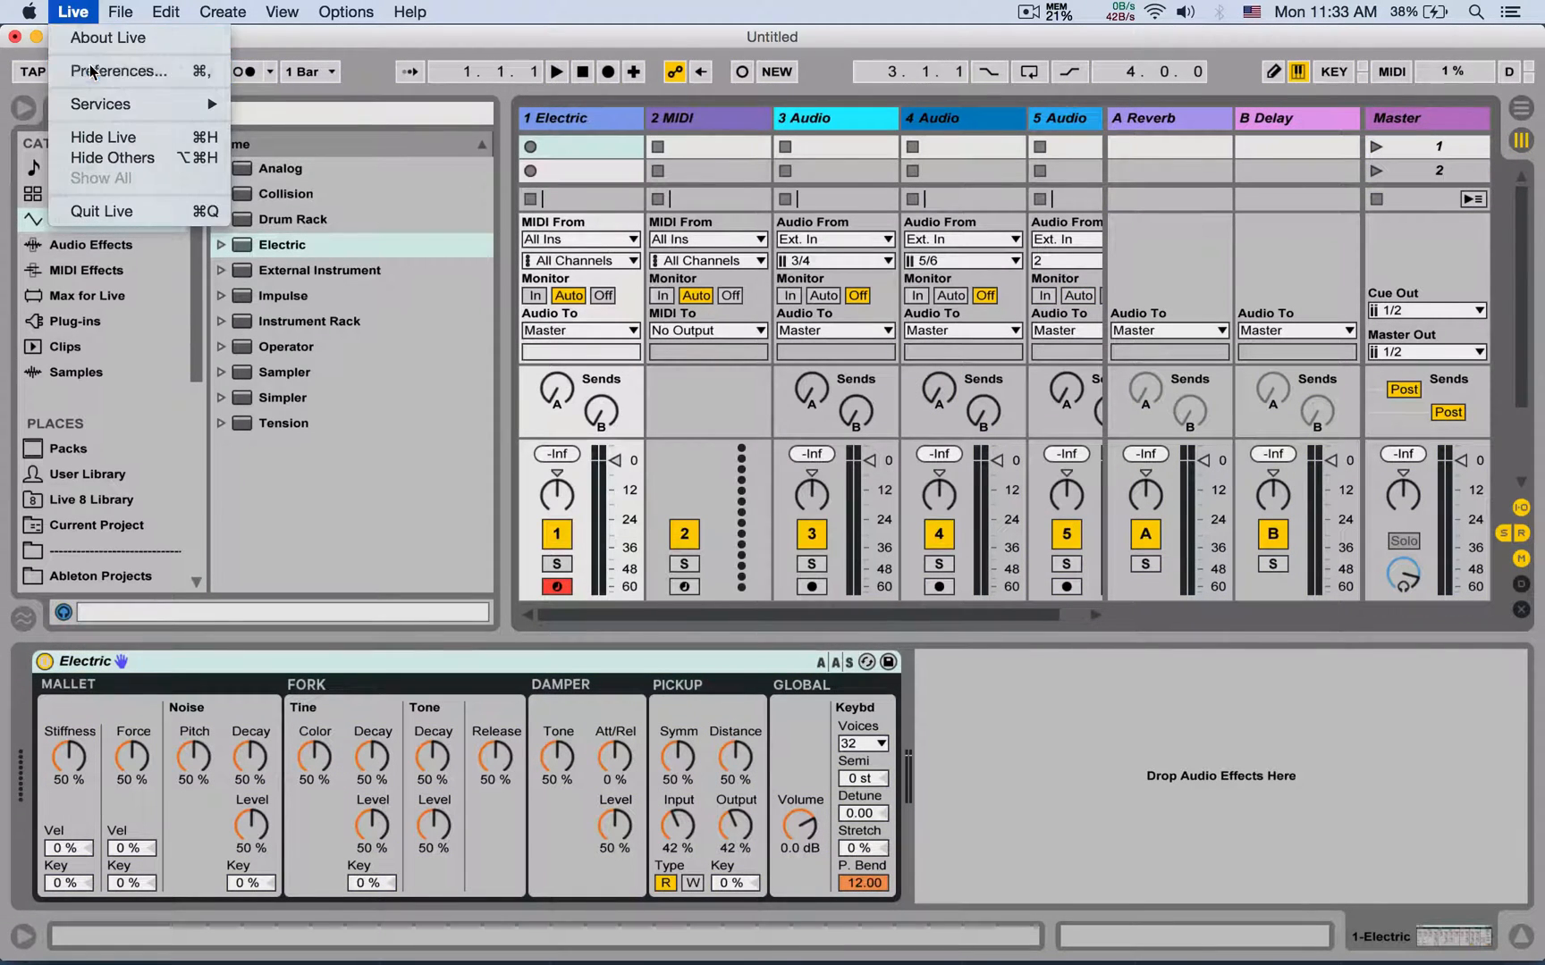
- Reopen and close Preferences, then start a new Live Set choosing Don't Save
click(119, 71)
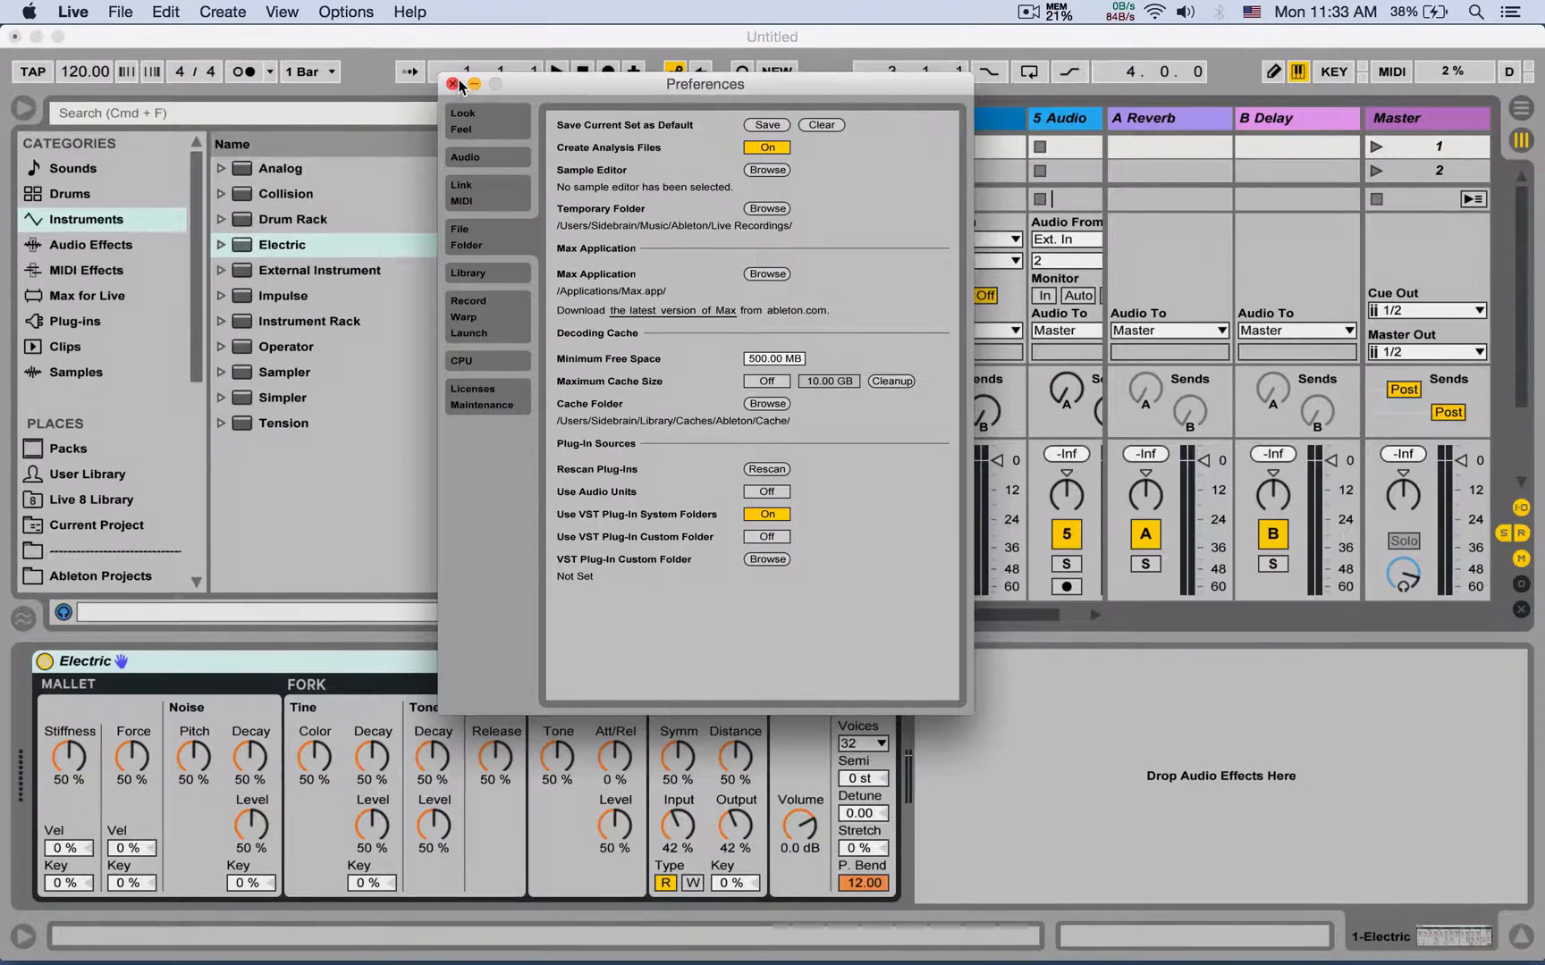
click(452, 84)
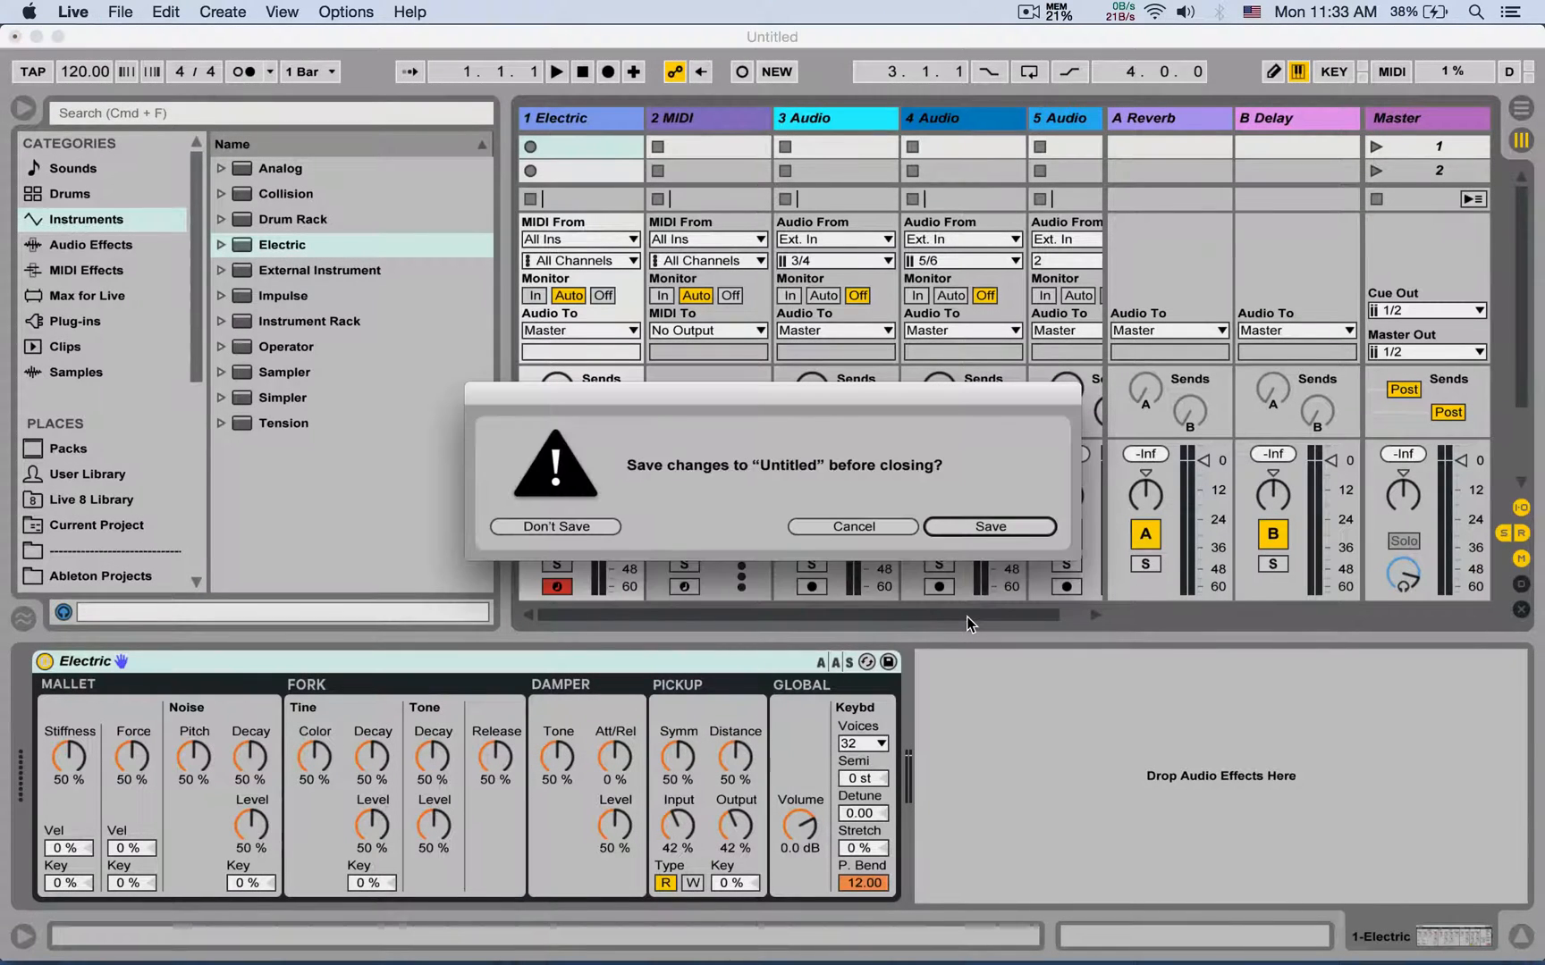
click(554, 526)
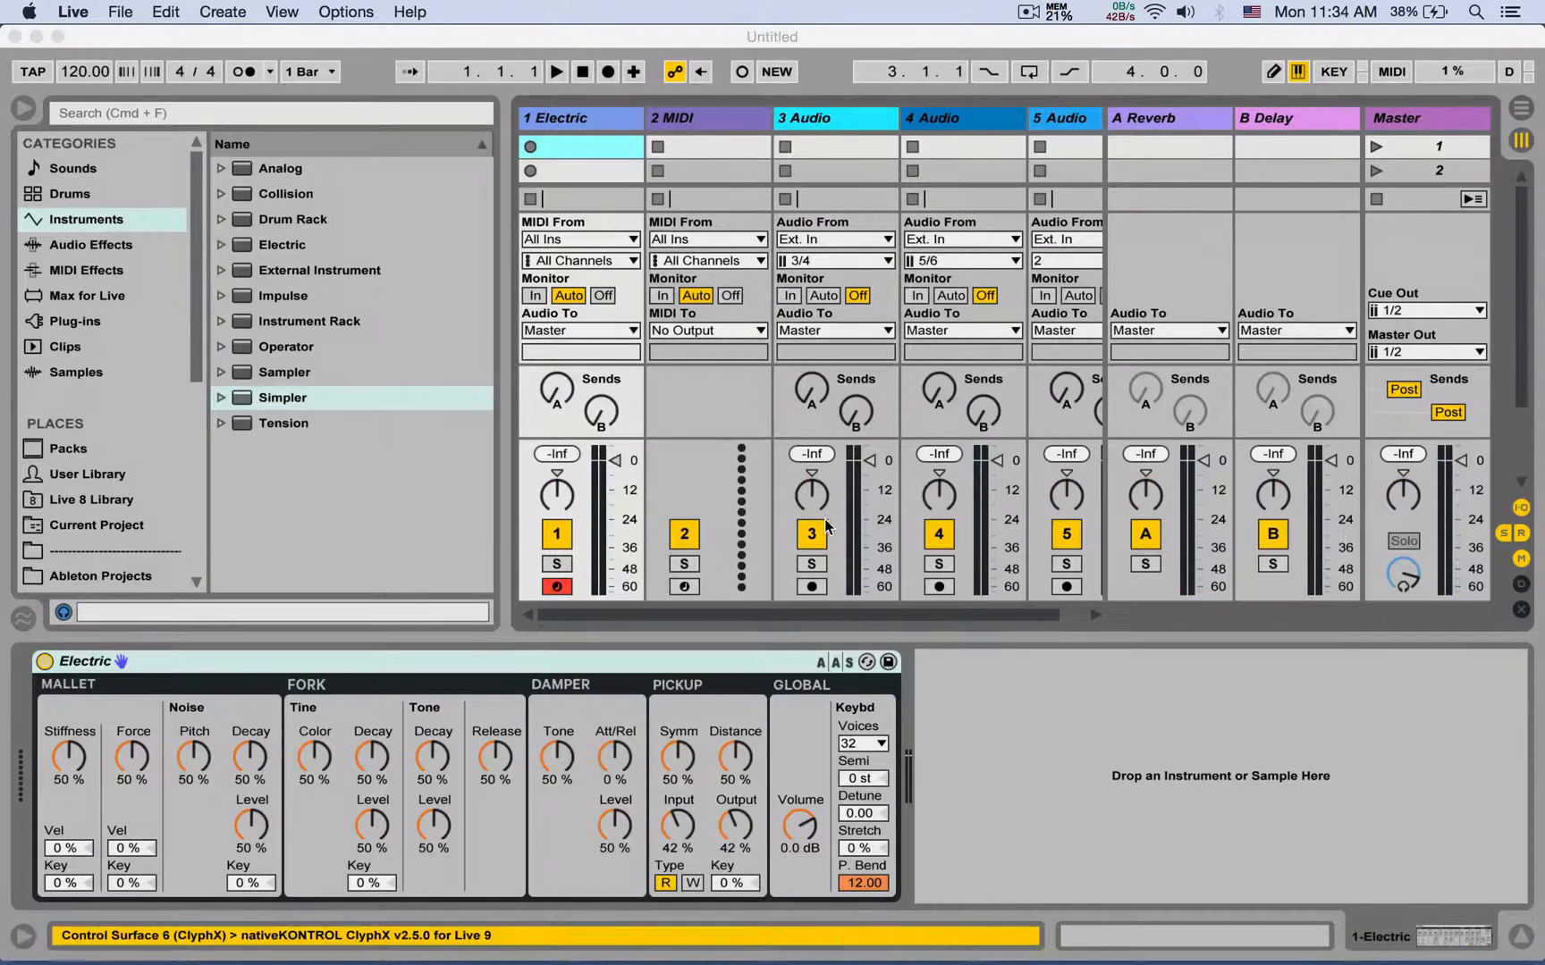
mouse_move(951, 360)
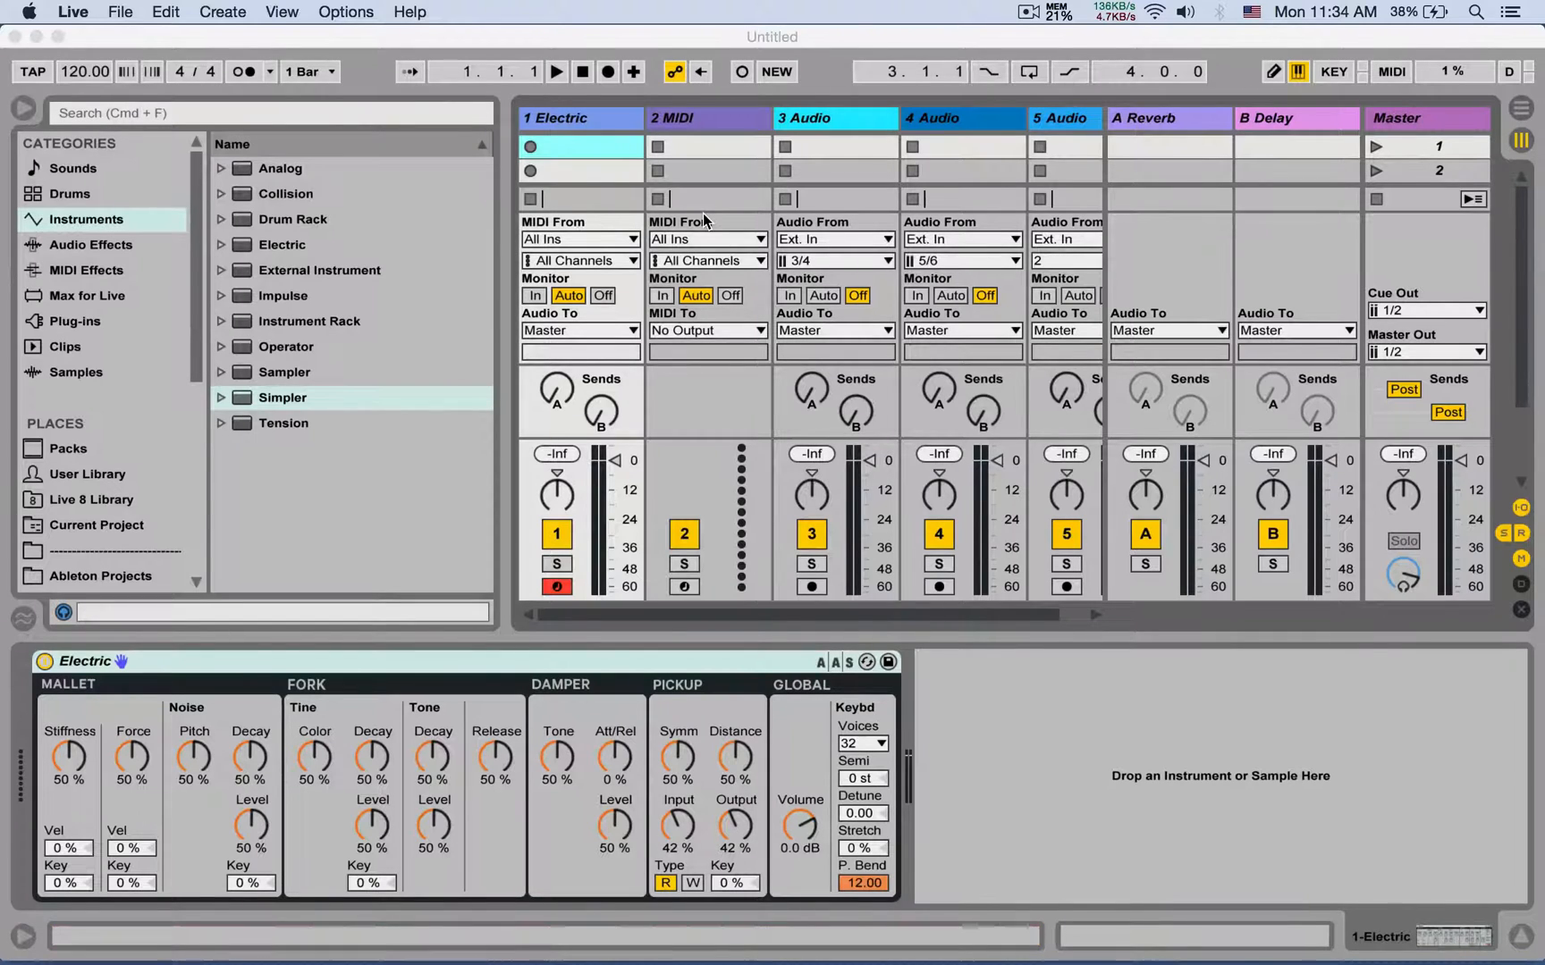
- On File/Folder, clear the saved default set, answer the factory-default prompt, and close Preferences
click(345, 12)
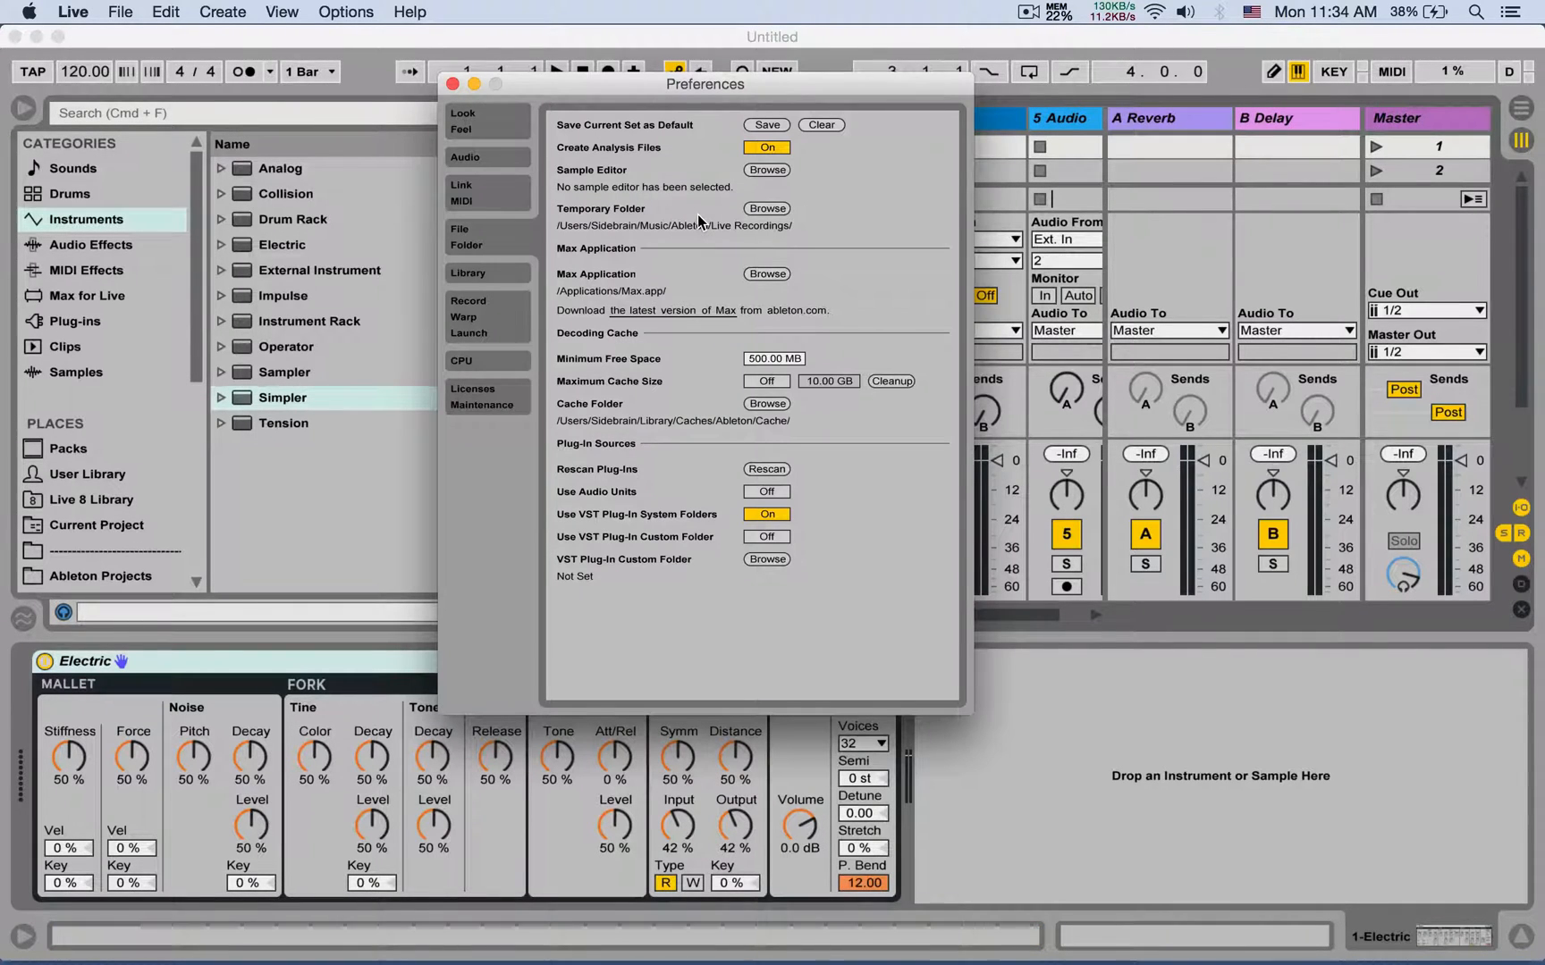
click(818, 123)
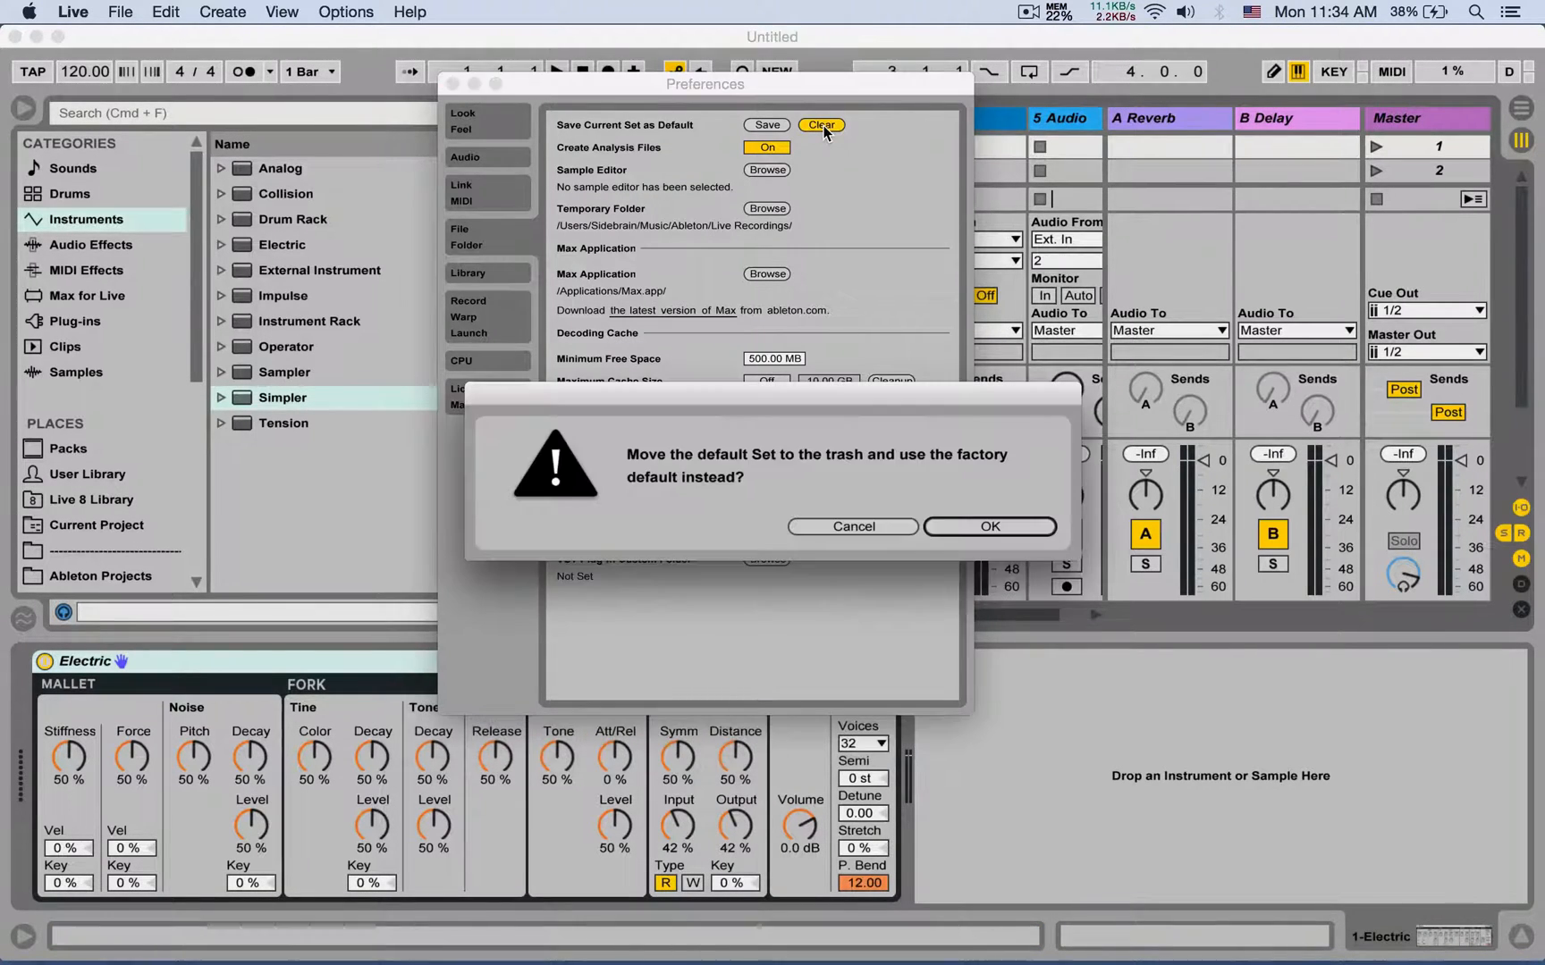
click(989, 526)
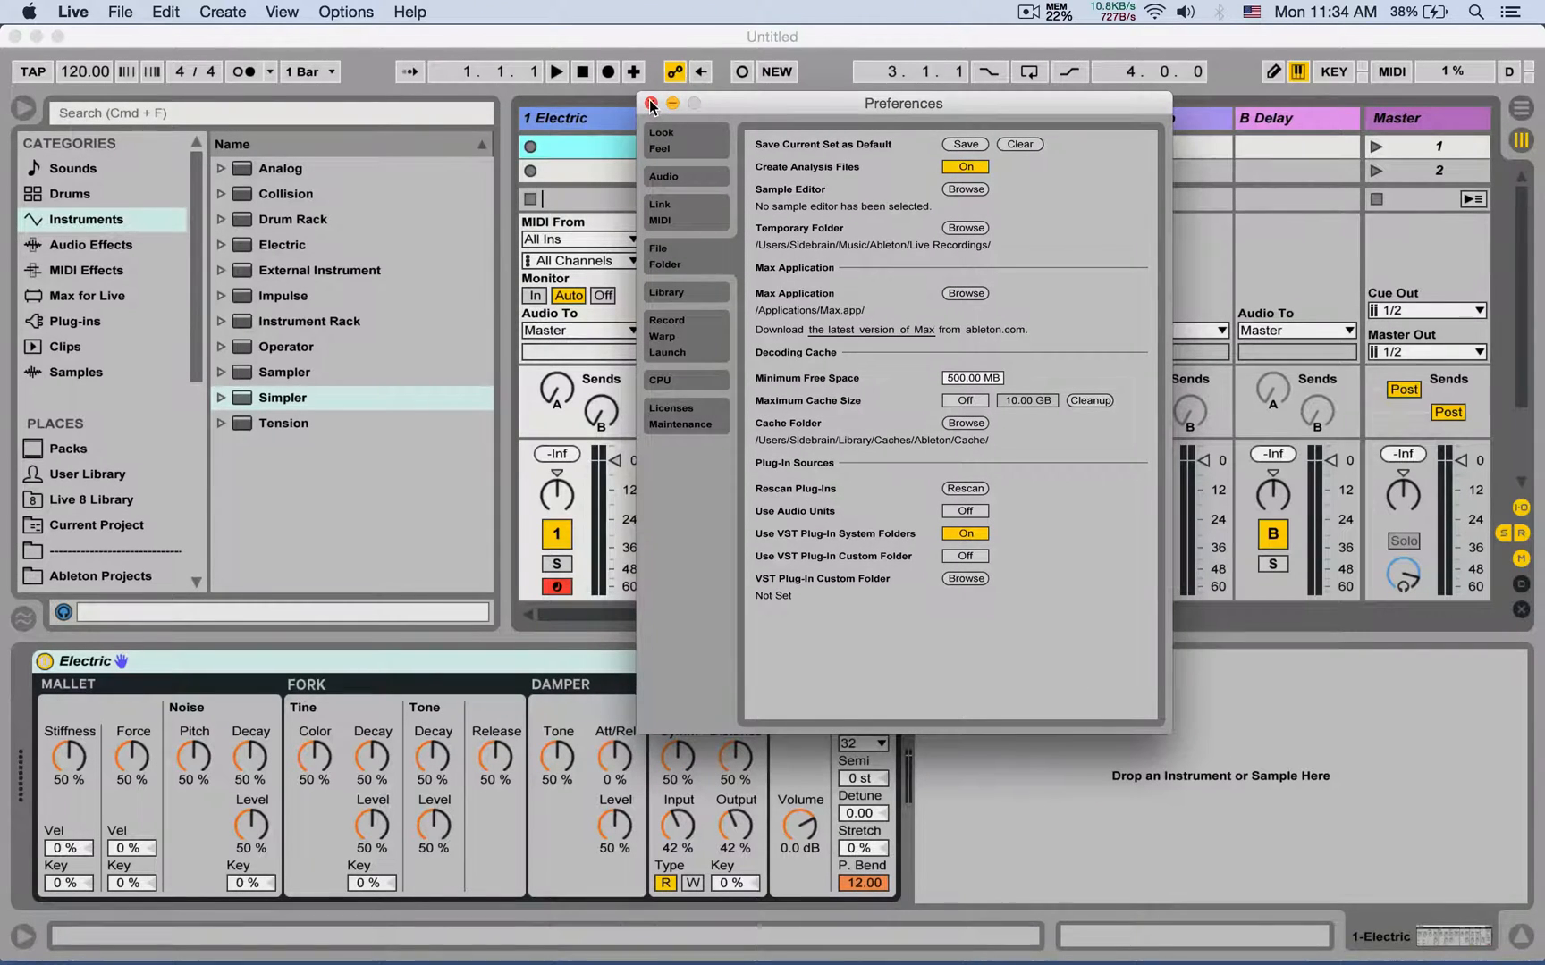
click(650, 104)
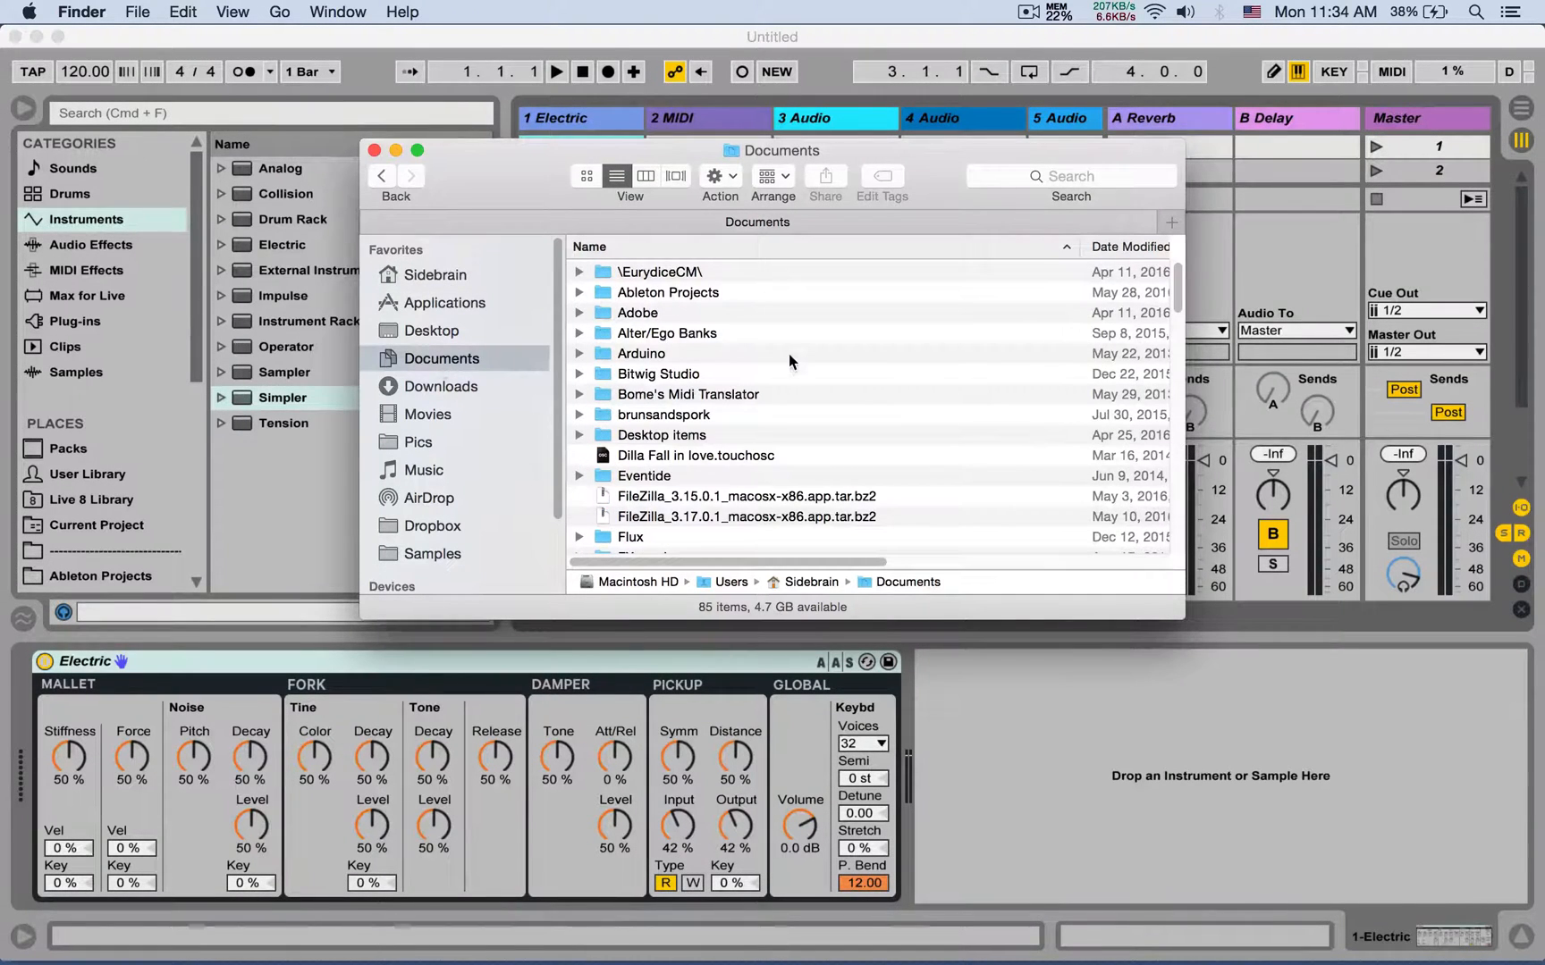
- Browse the Samples folder in Finder's Documents, then return to Live's Preferences
click(432, 553)
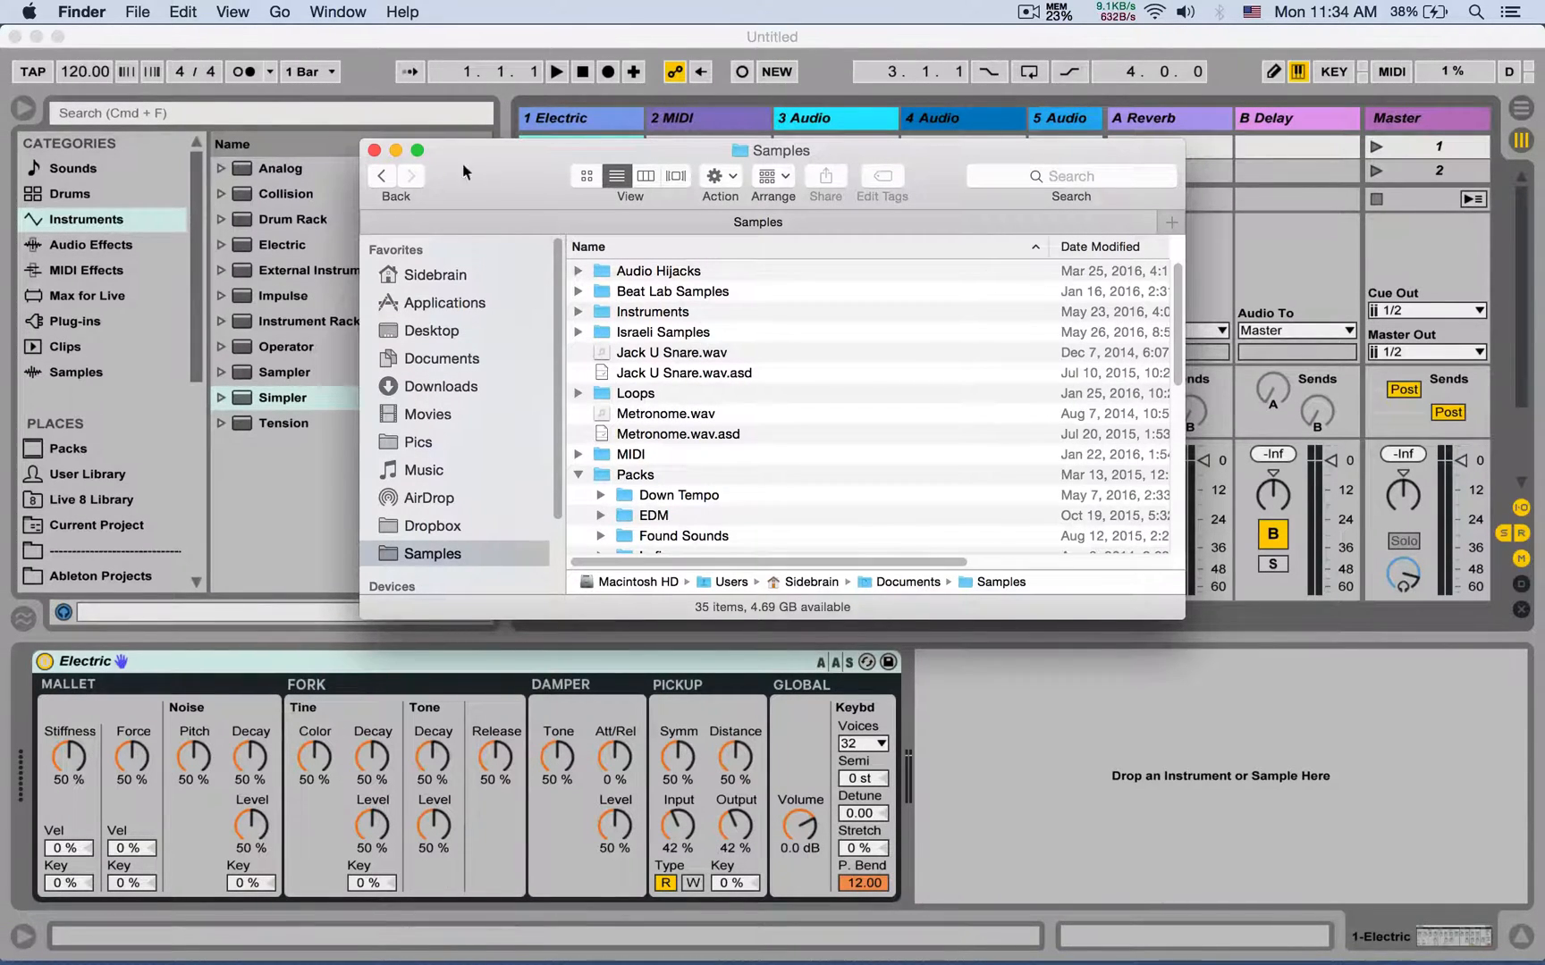
click(373, 150)
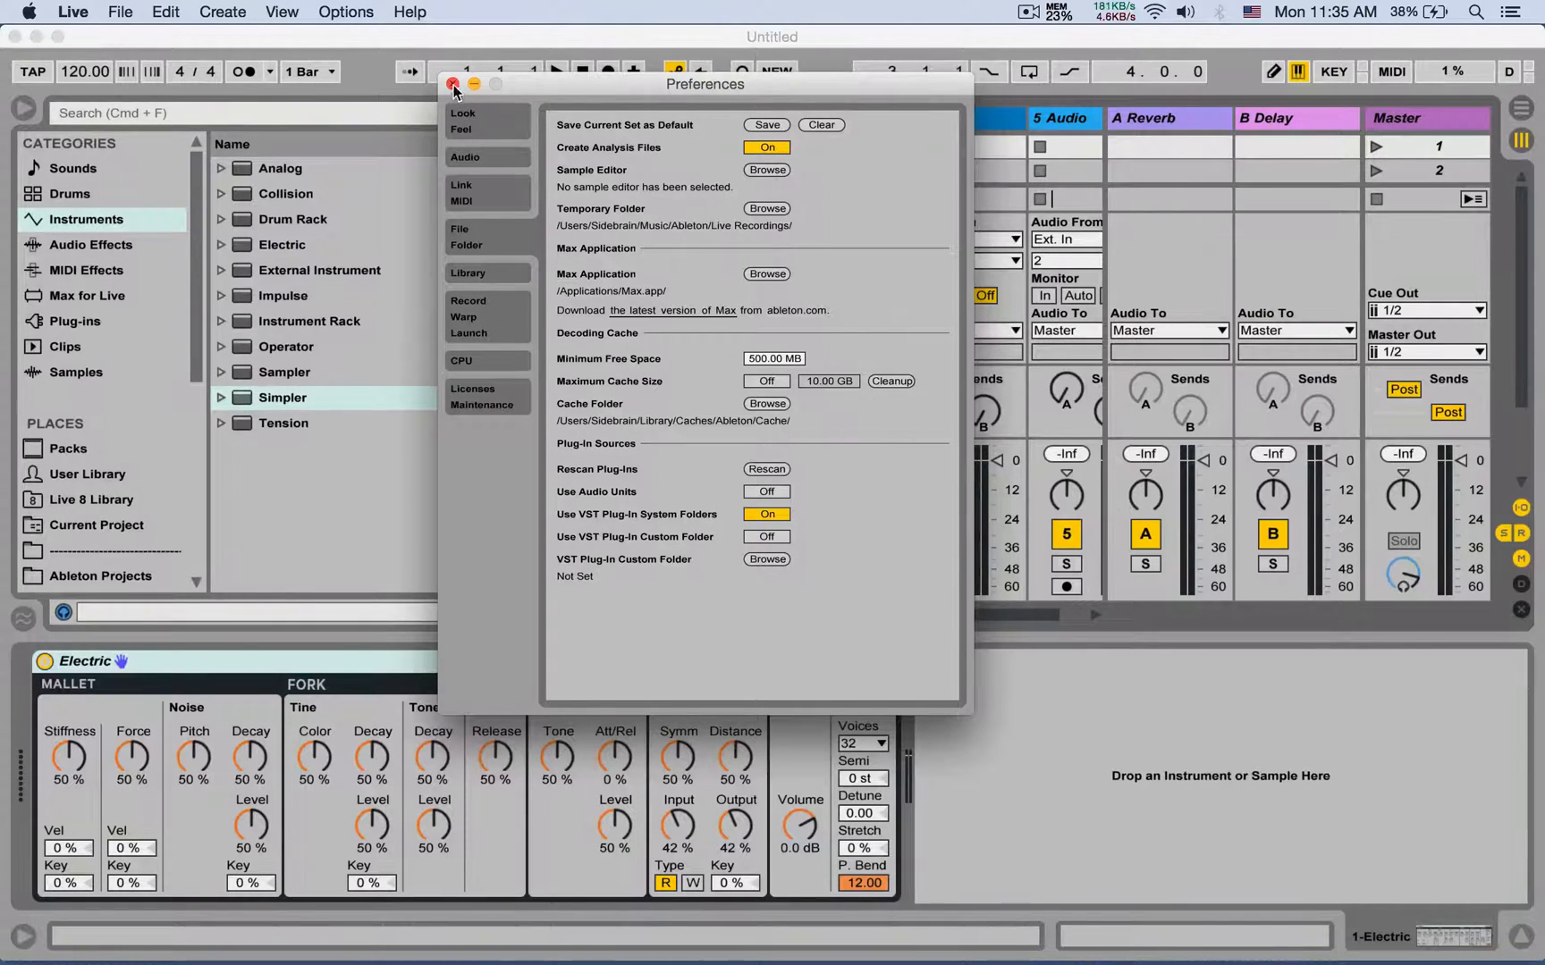
- Try editing the casio 6-11 clip externally and cancel the 'No sample editor' alert
click(451, 84)
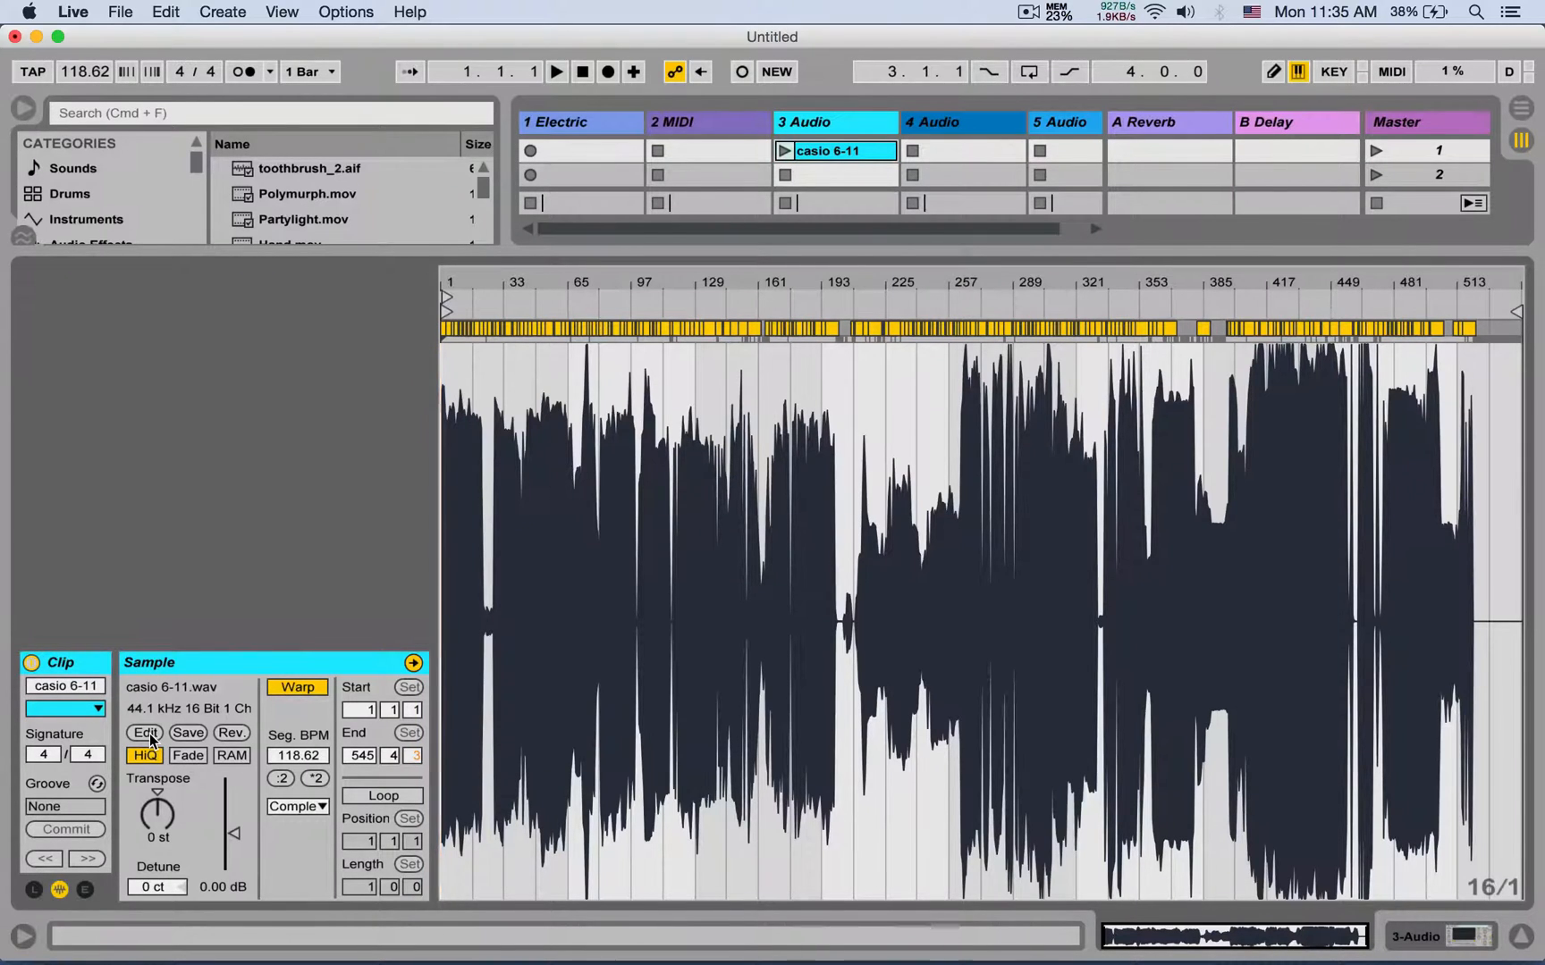
click(143, 731)
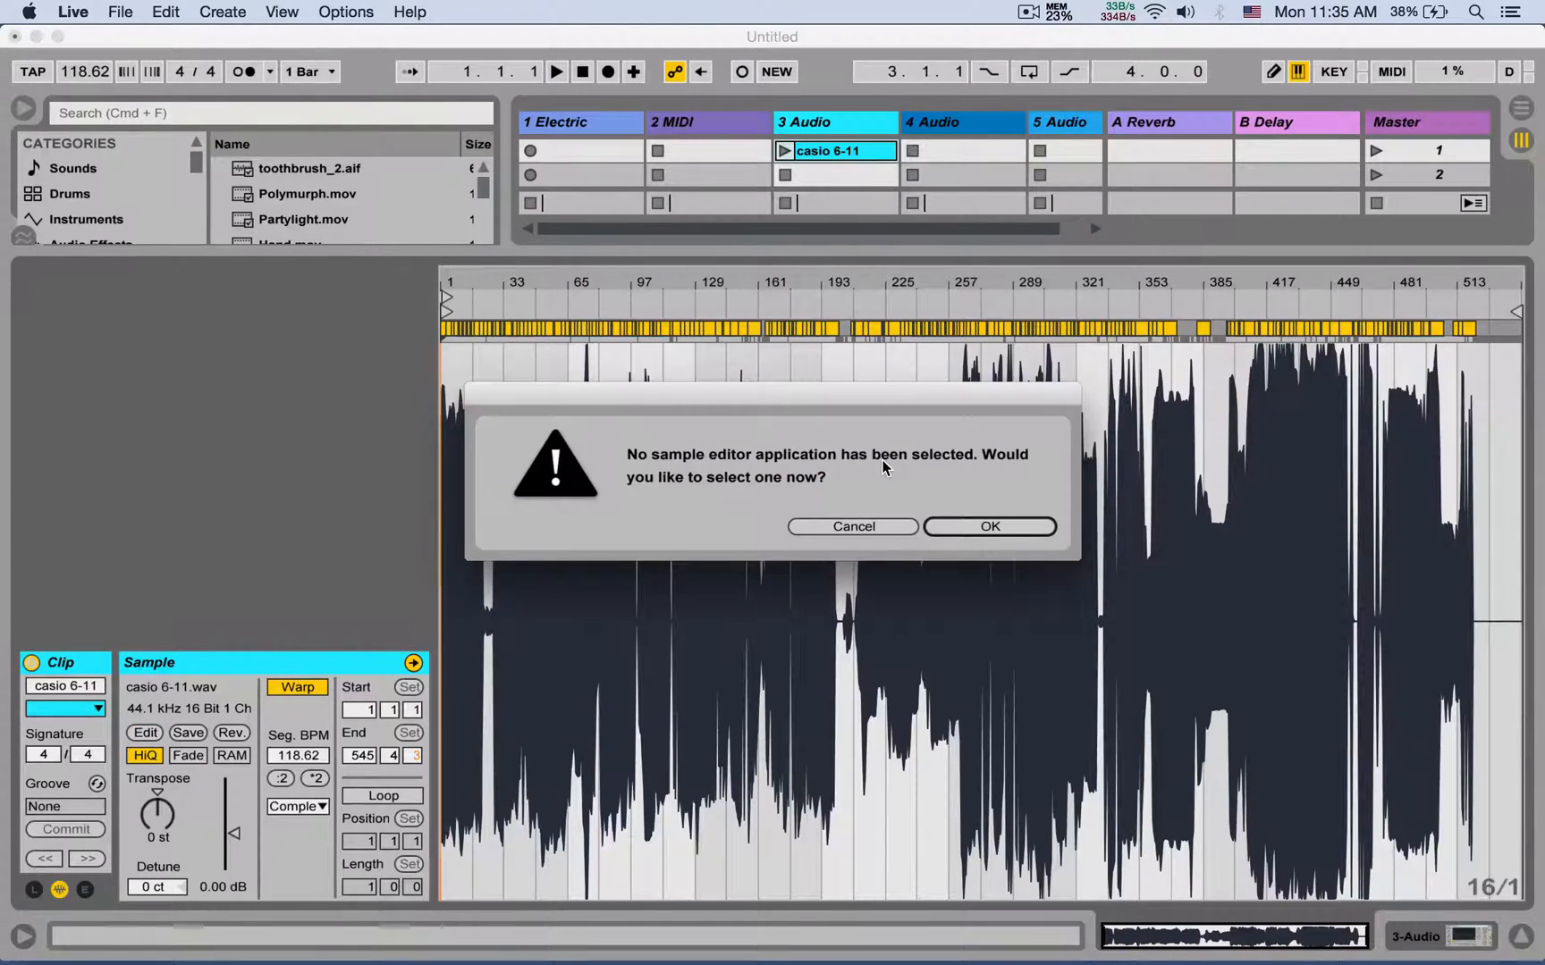
mouse_move(848, 497)
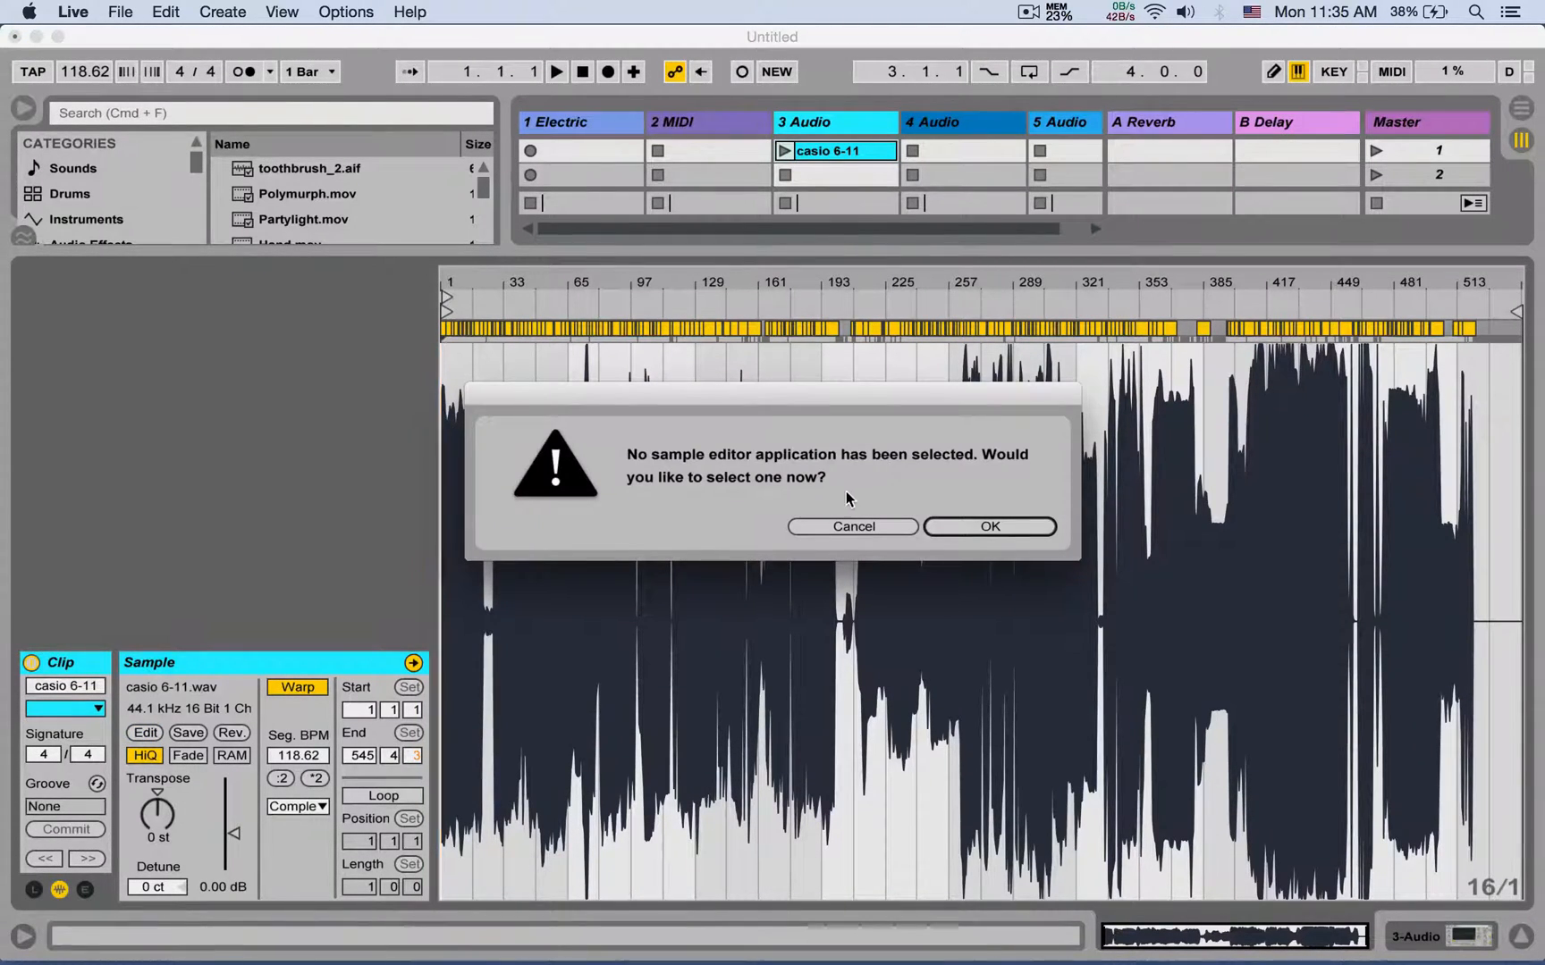
click(851, 526)
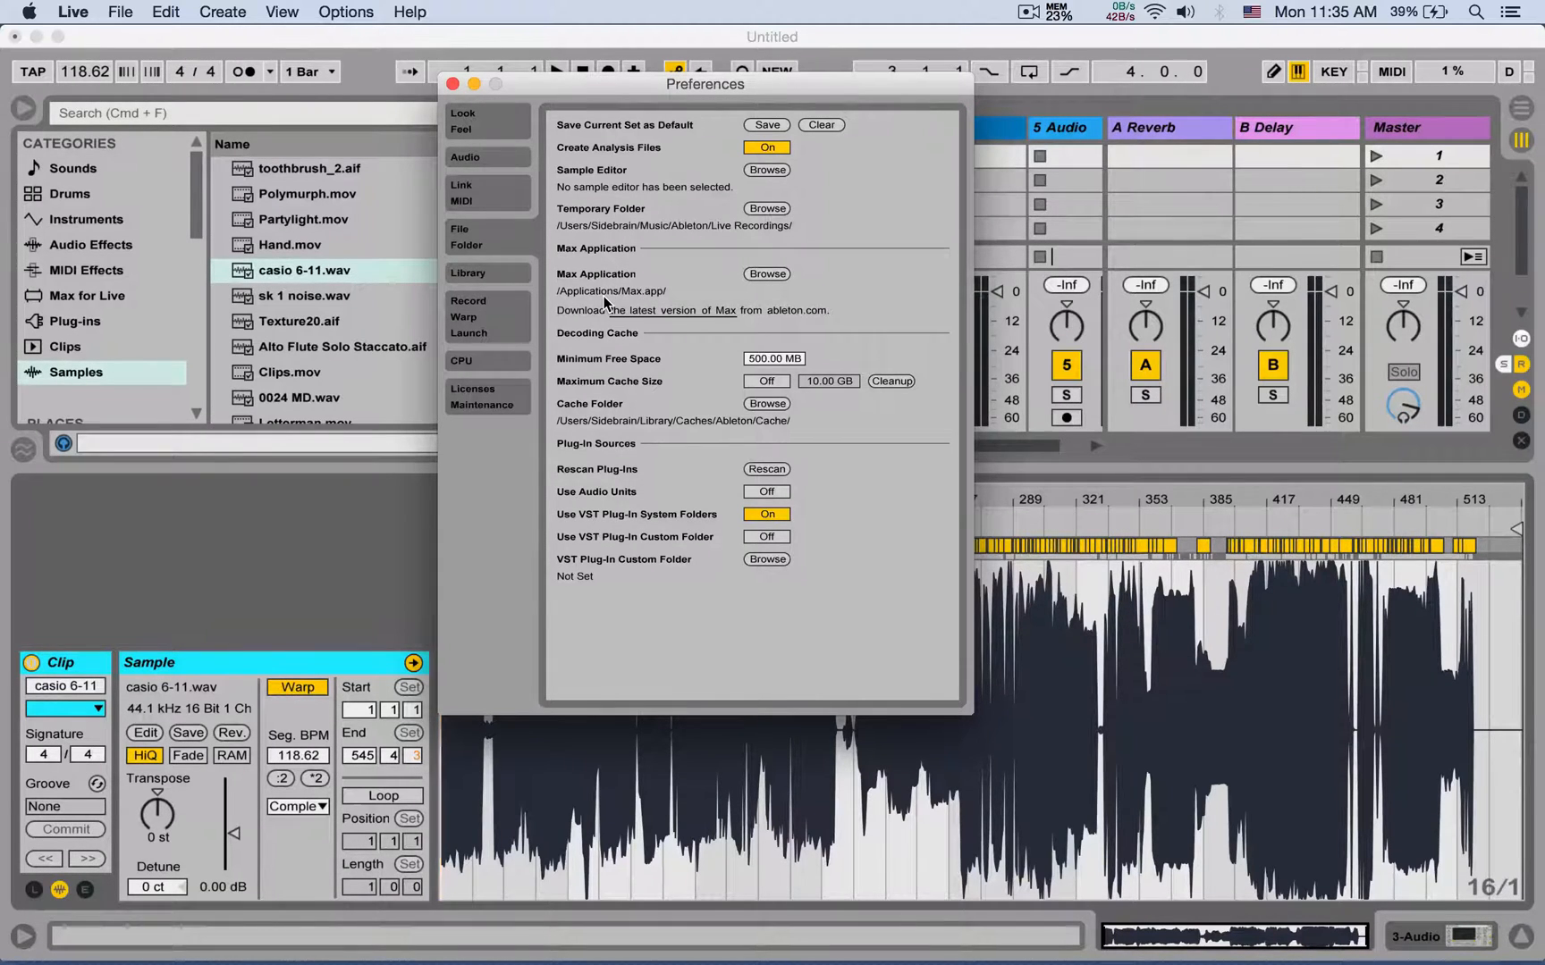
mouse_move(777, 293)
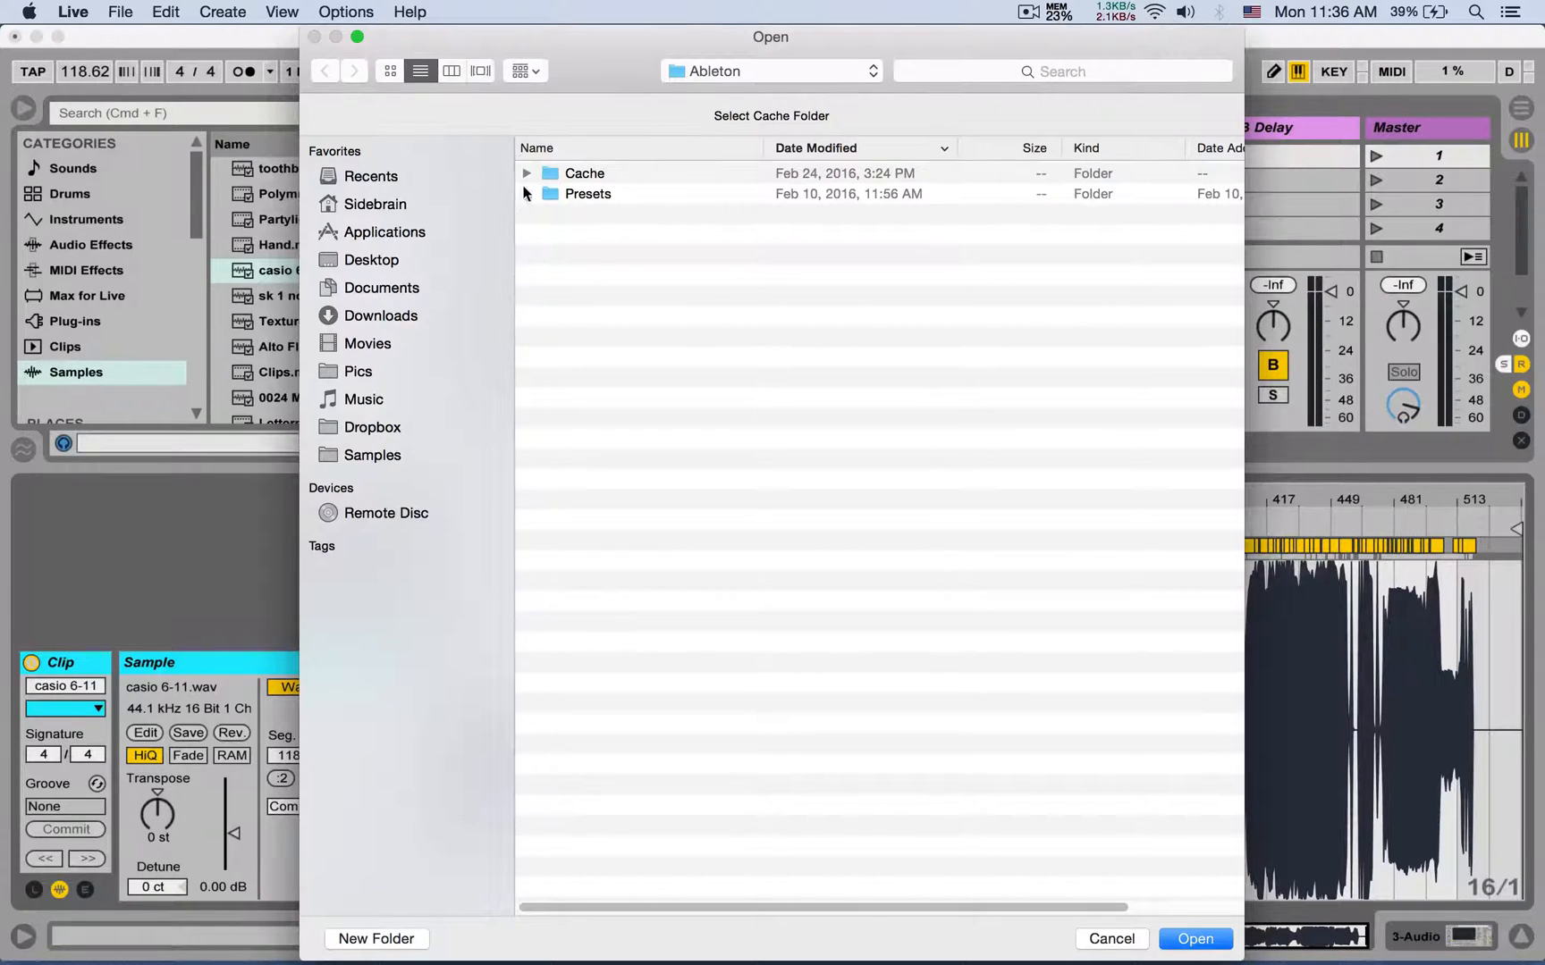
- Cancel the Select Cache Folder dialog, leaving the cache path unchanged, and switch to Finder
click(525, 174)
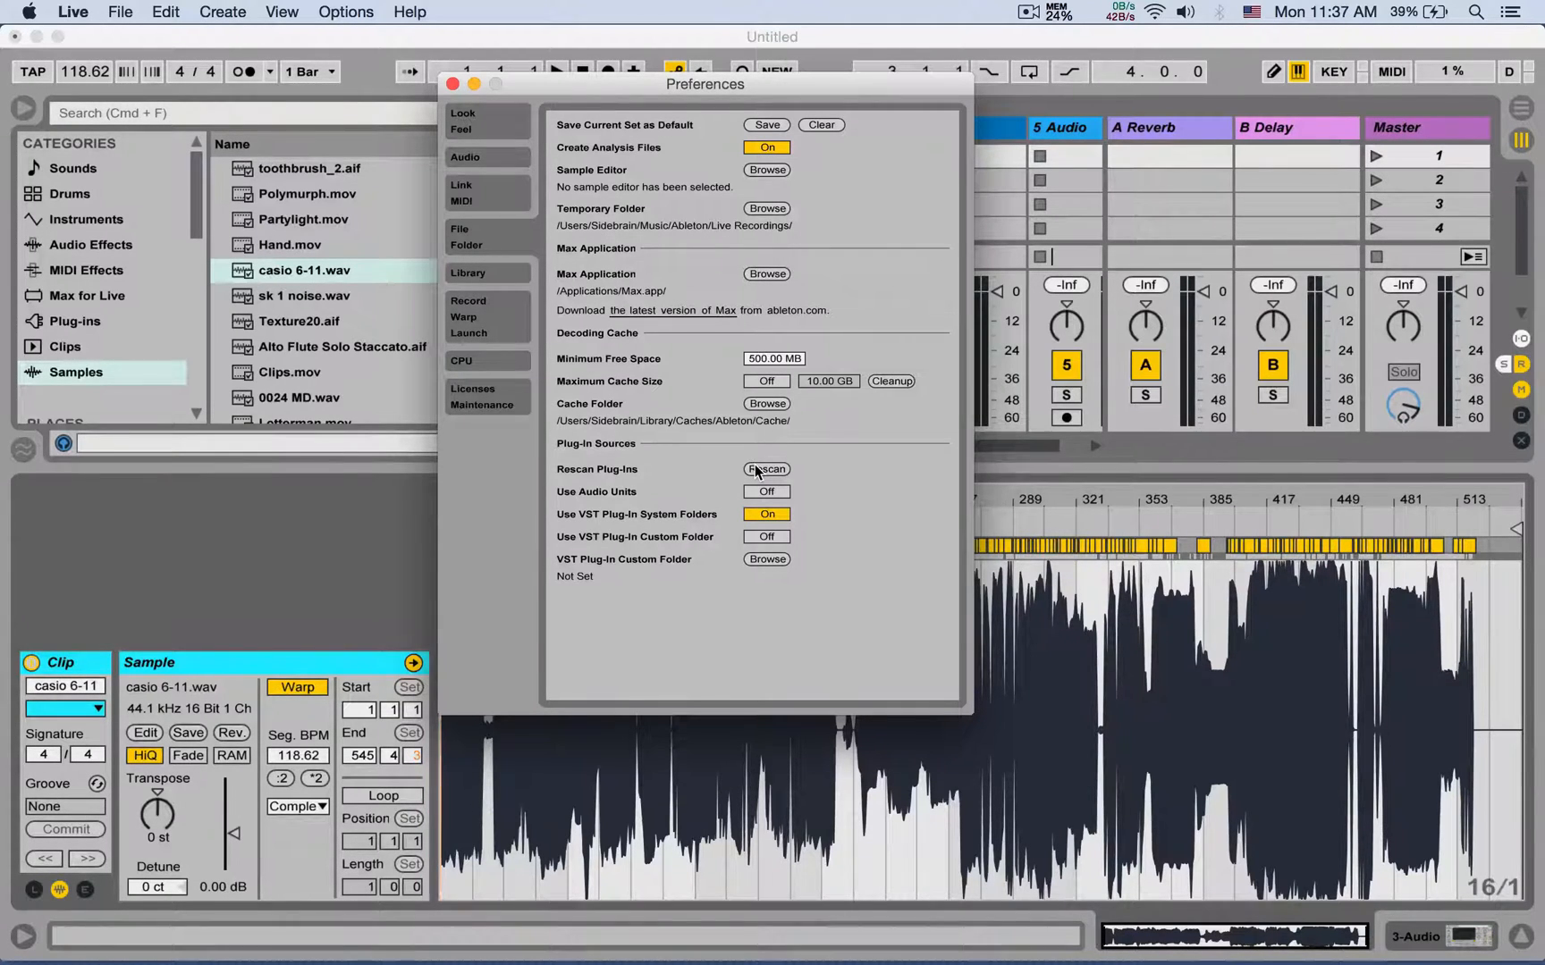
mouse_move(719, 497)
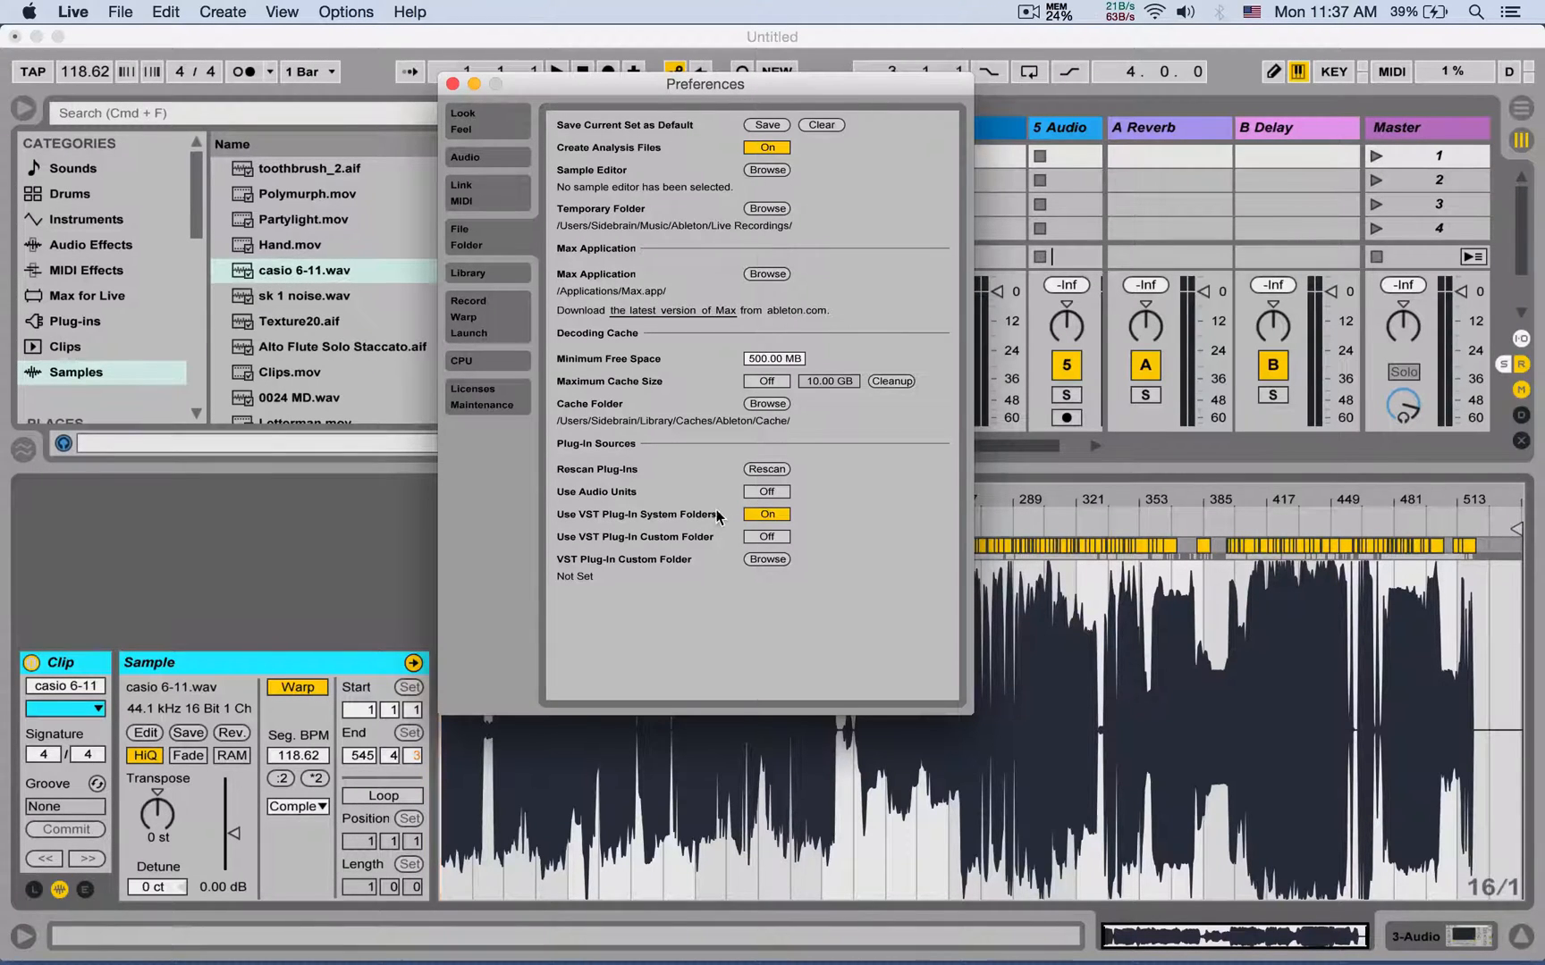
click(767, 513)
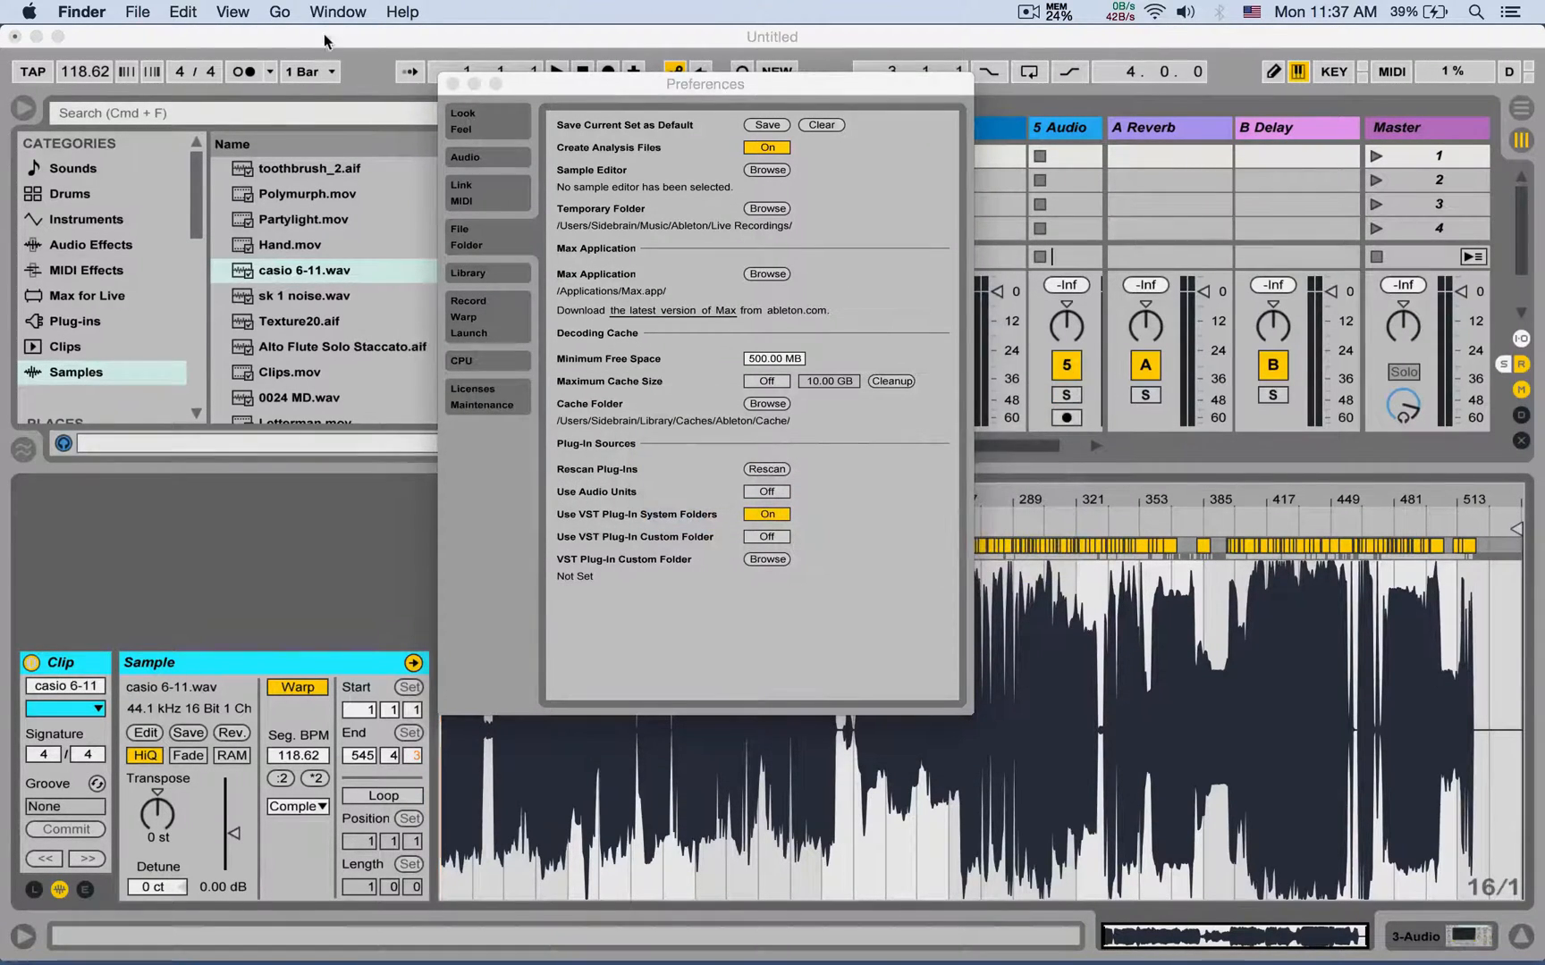
- In a new Finder window, navigate Macintosh HD › Library › Audio › Plug-Ins
click(279, 13)
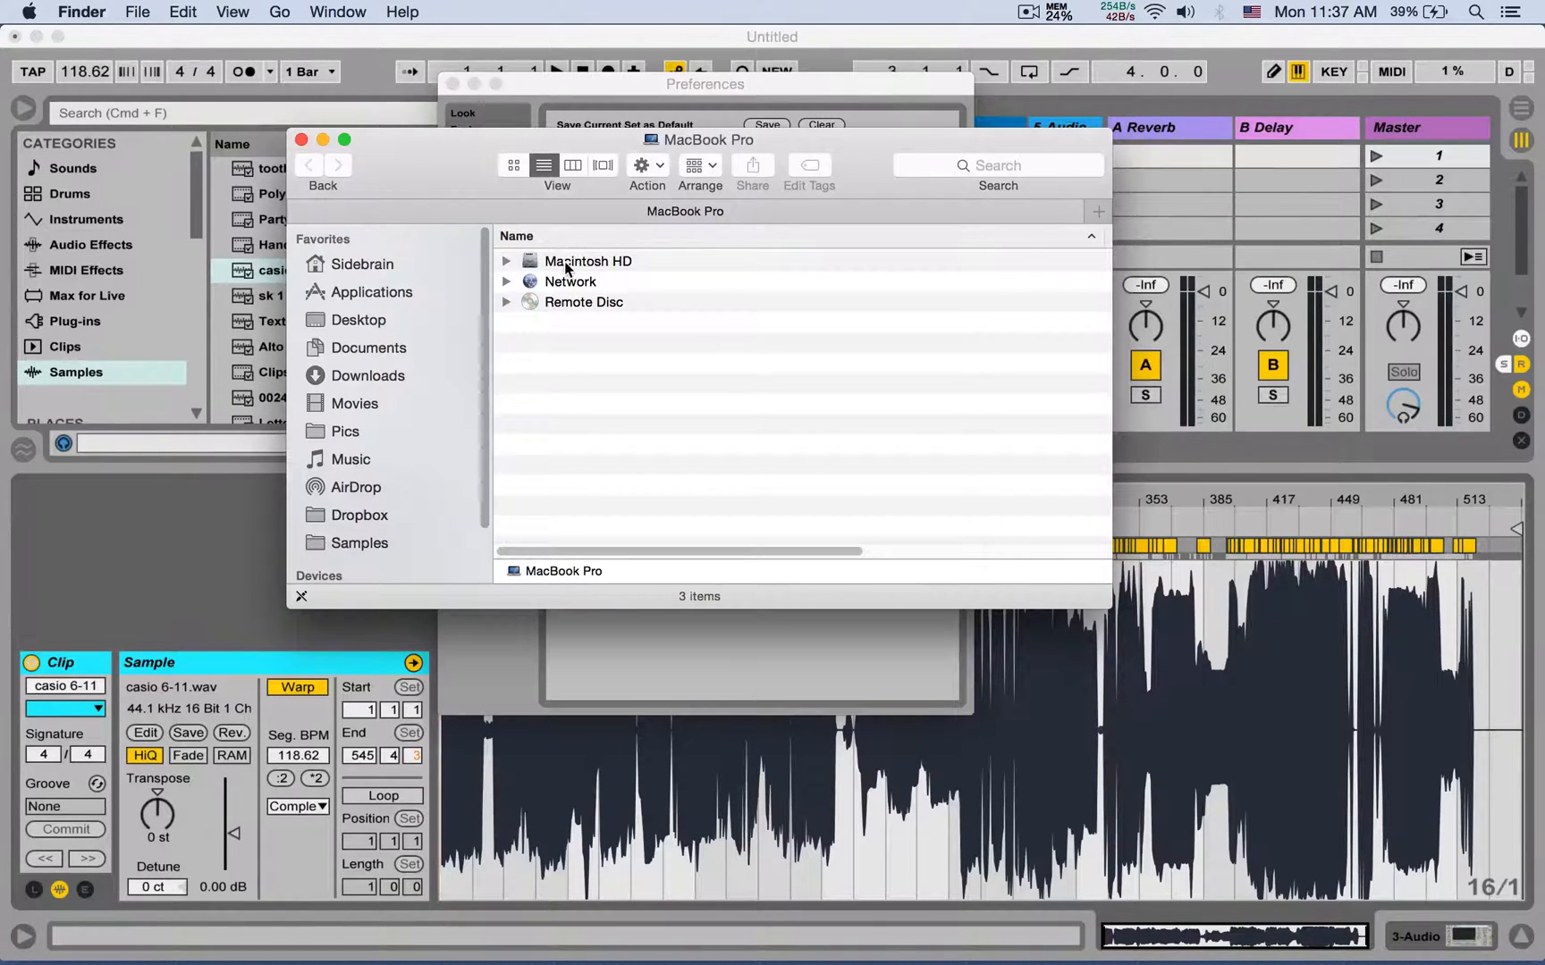
double_click(588, 261)
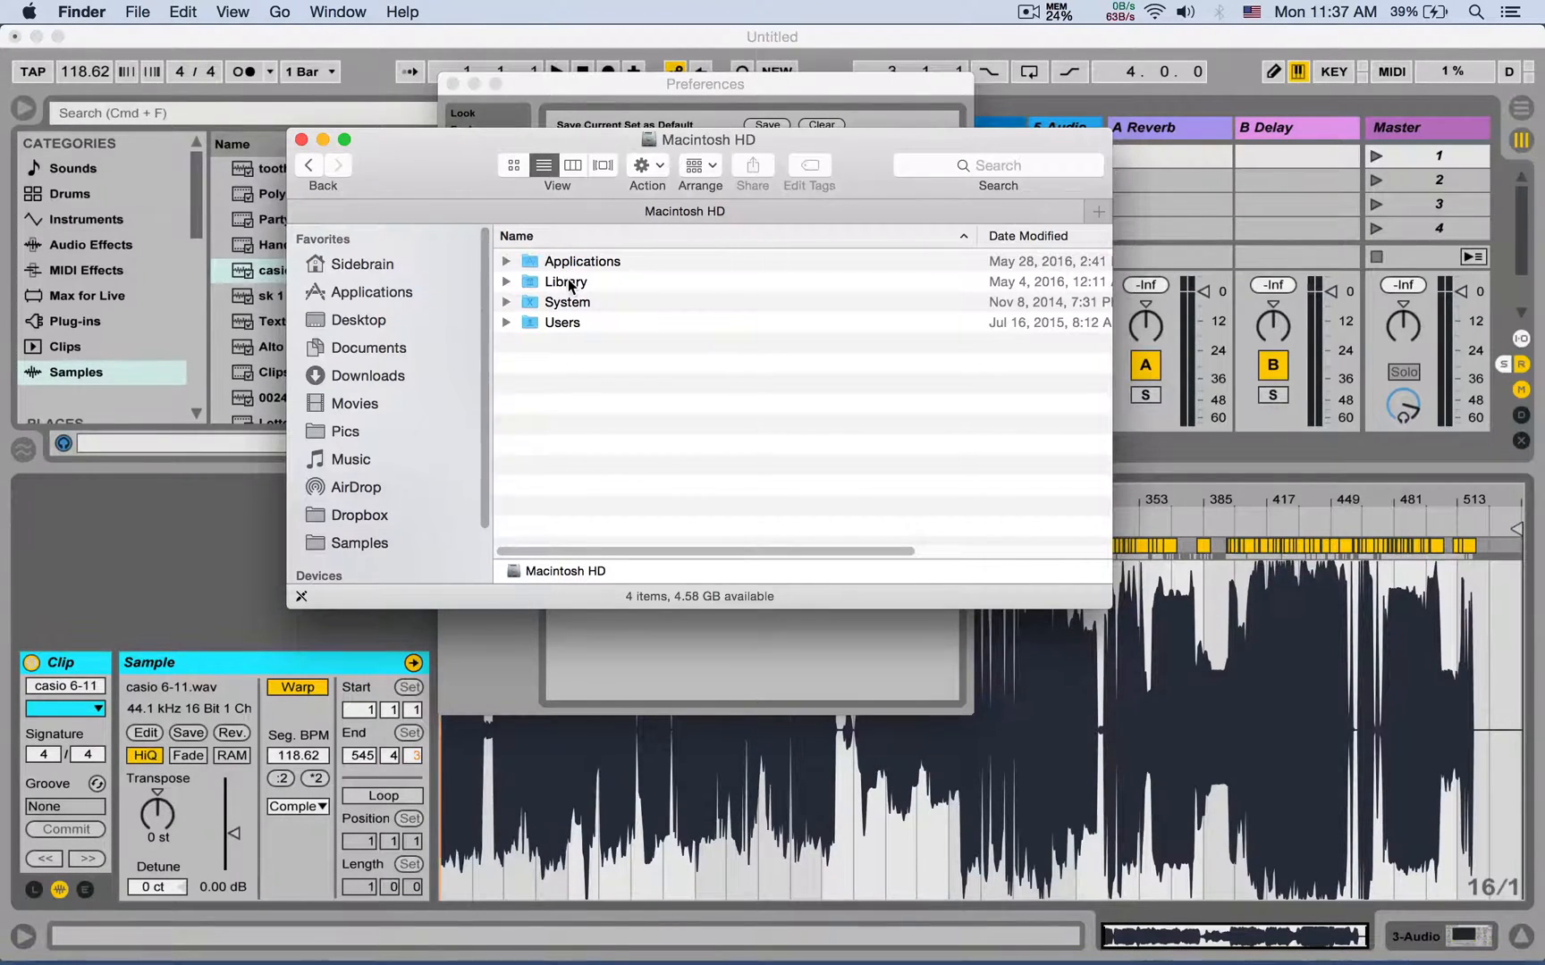
double_click(566, 281)
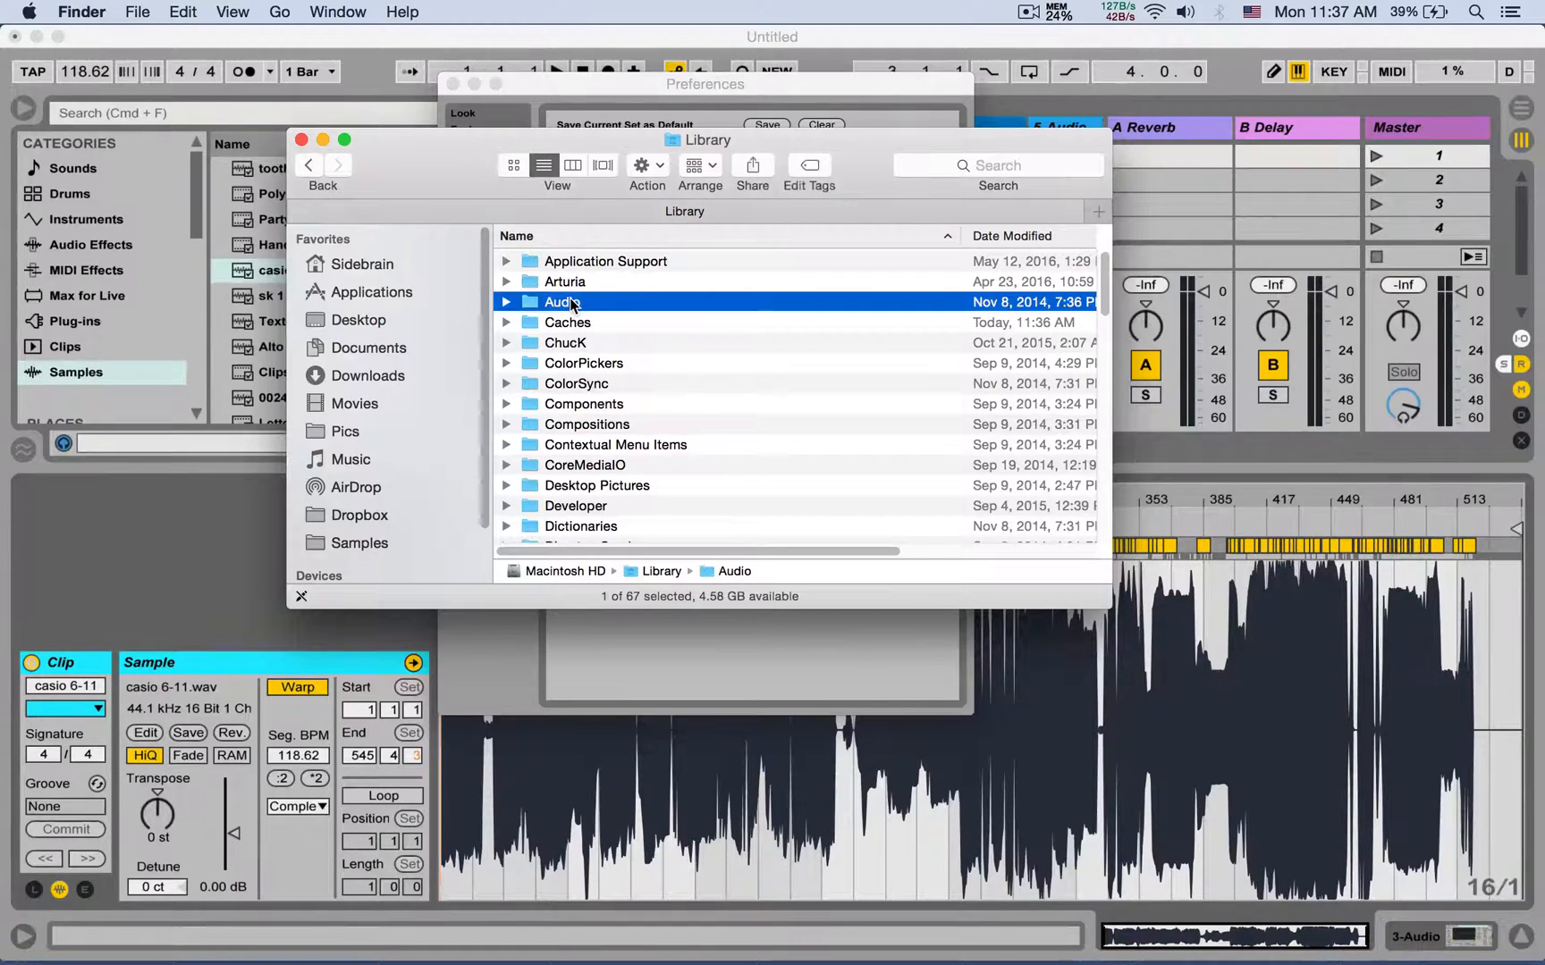
double_click(560, 302)
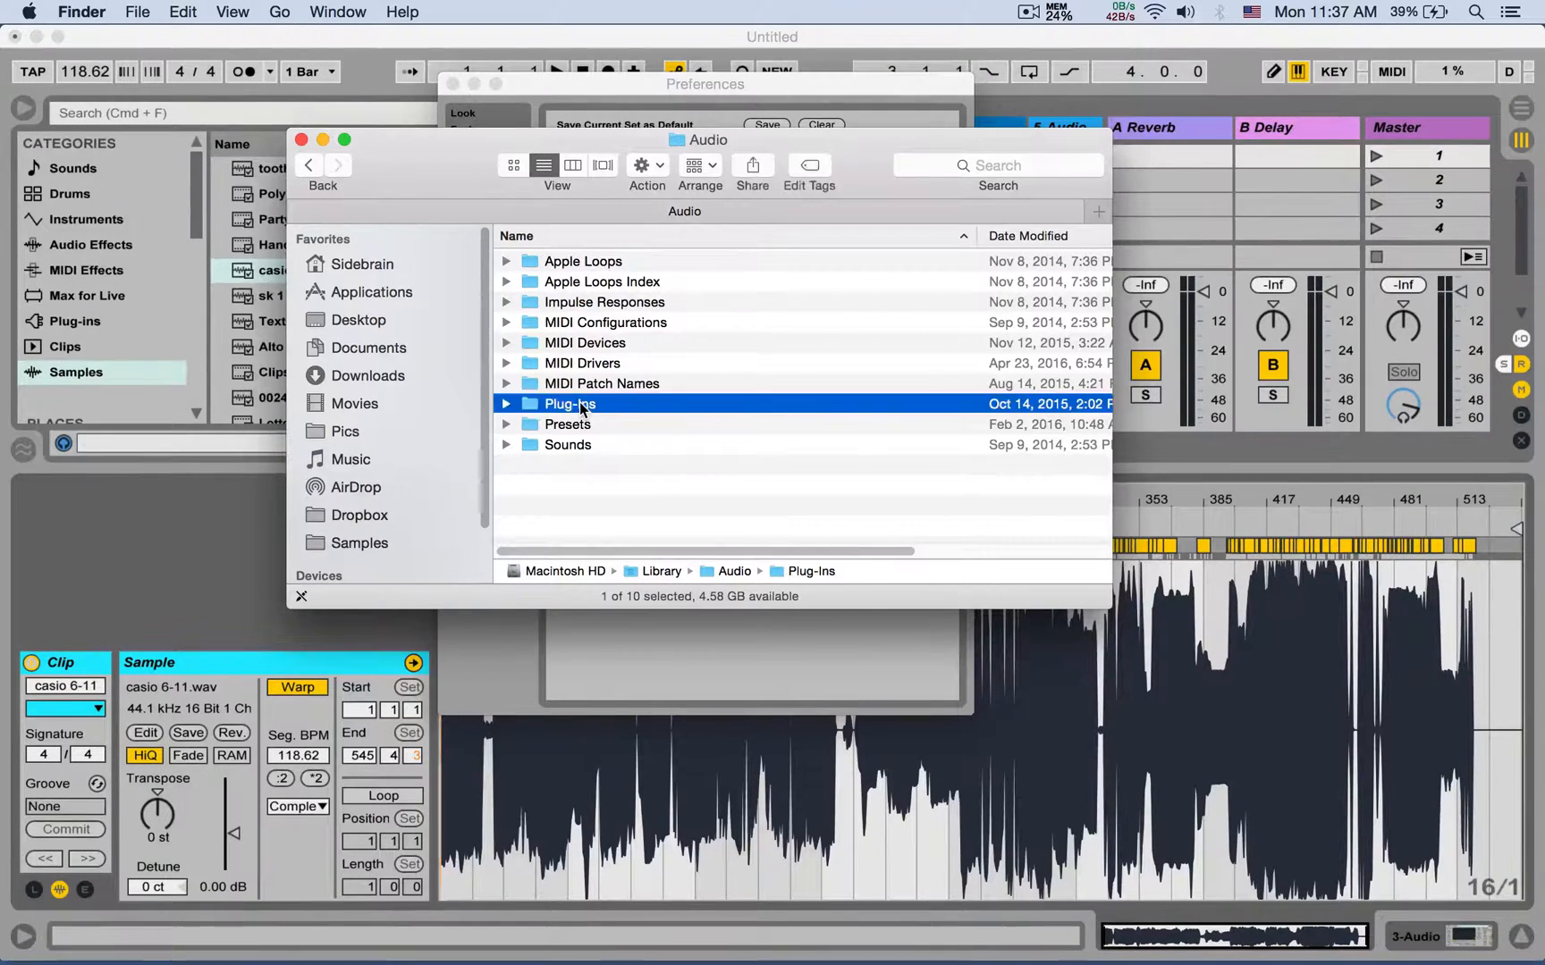
double_click(569, 404)
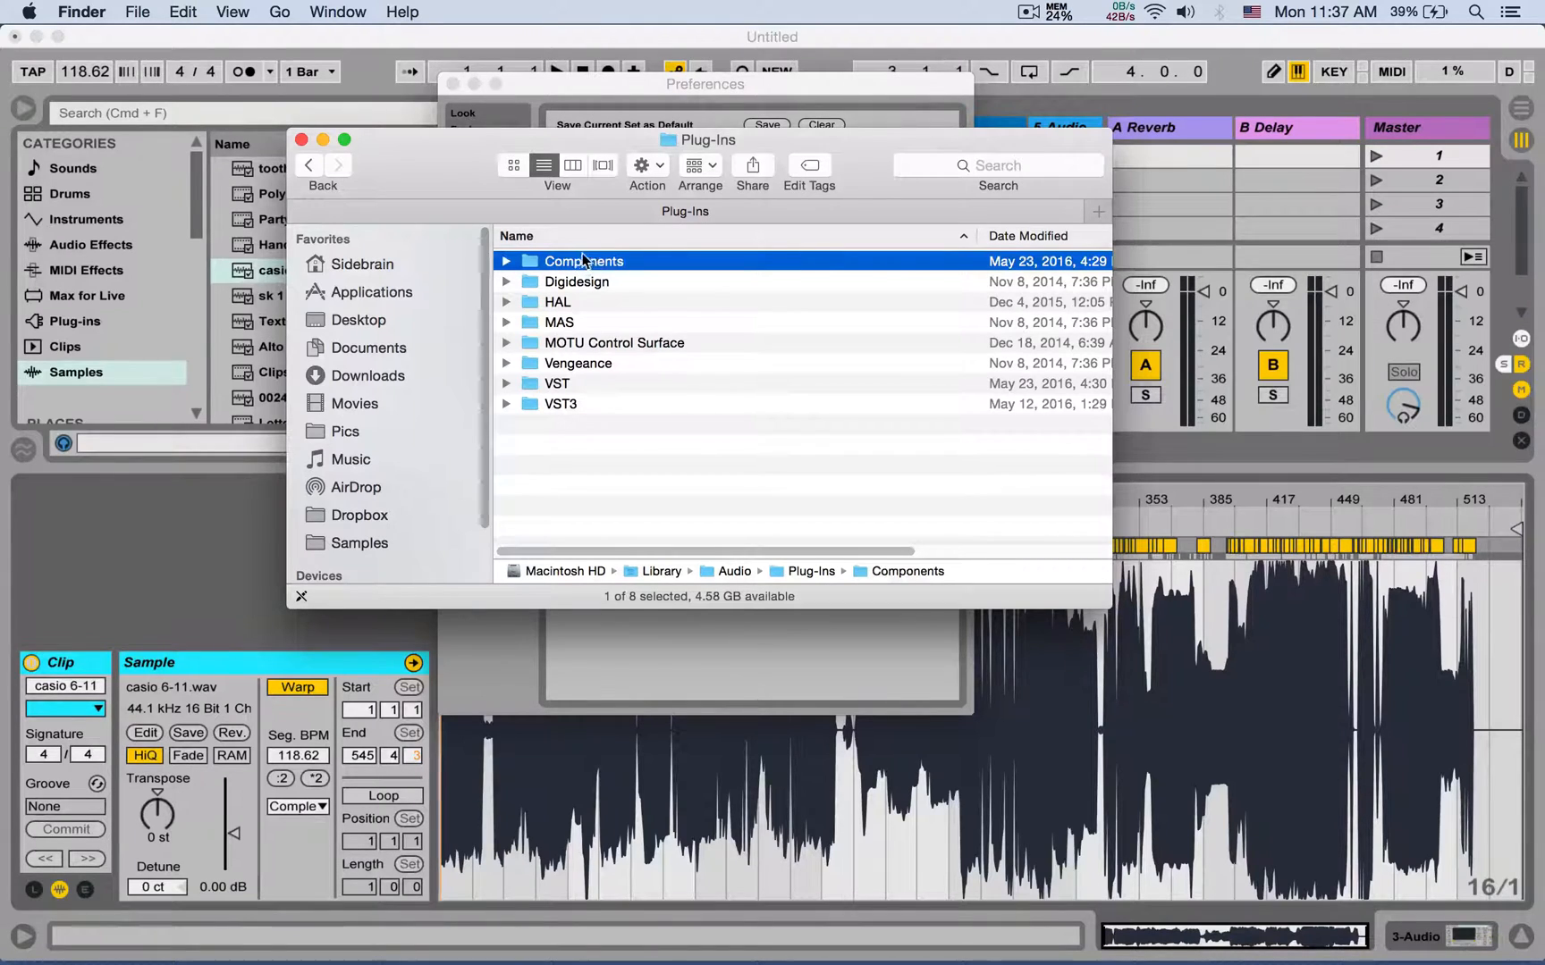
- Expand the VST folder and scroll through the installed VST plug-ins
click(558, 383)
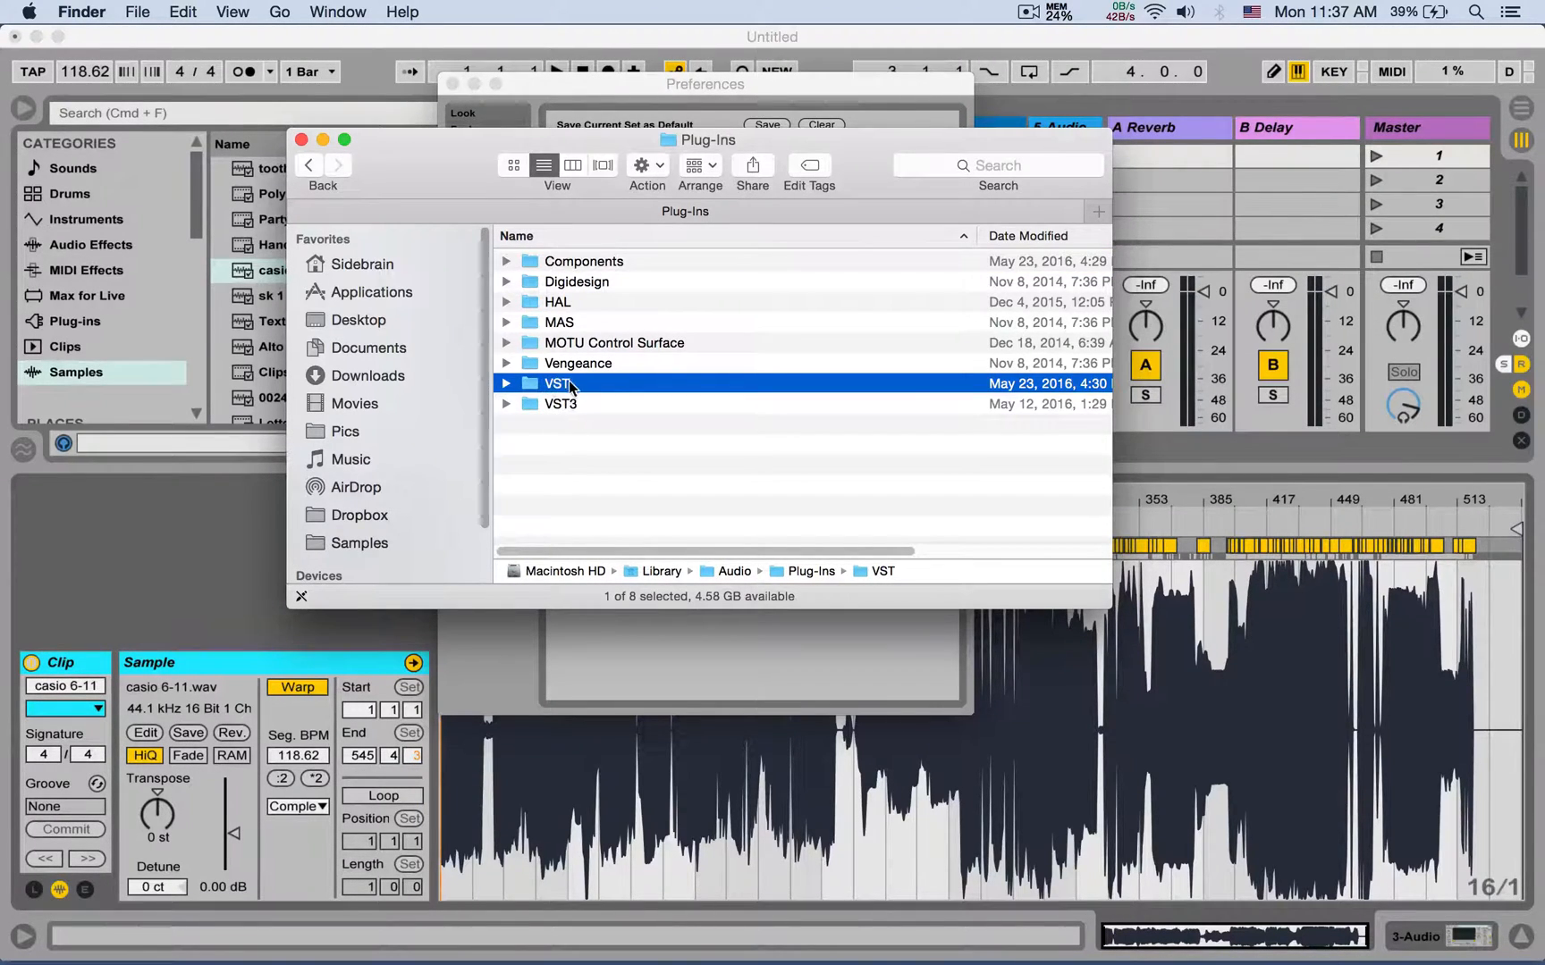
double_click(559, 382)
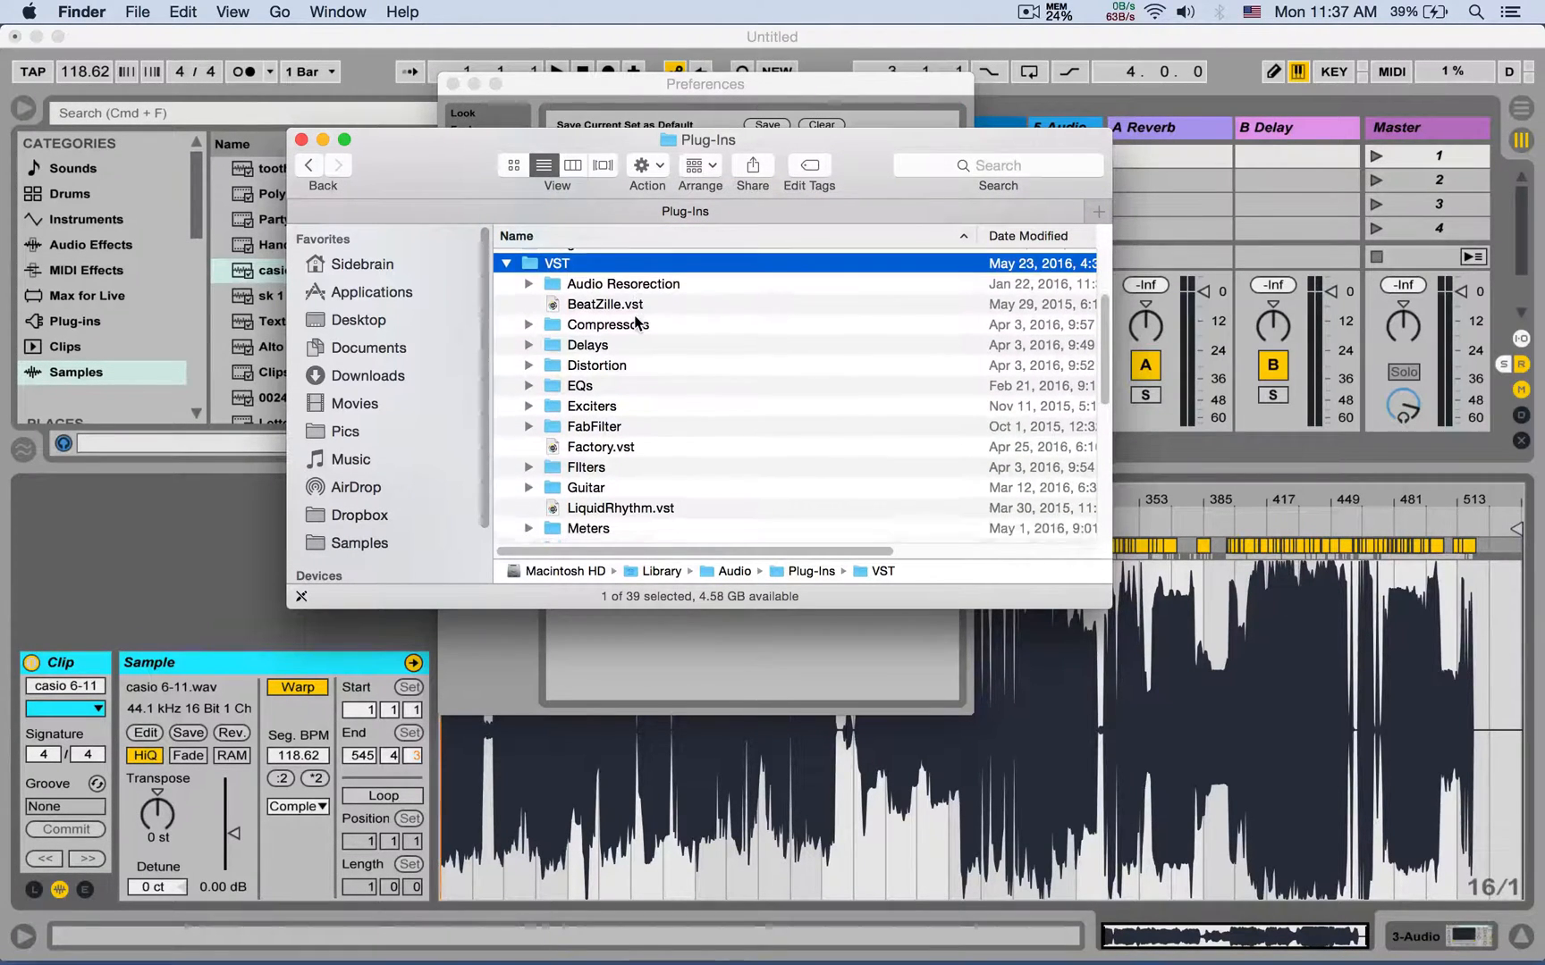
scroll(down, 3)
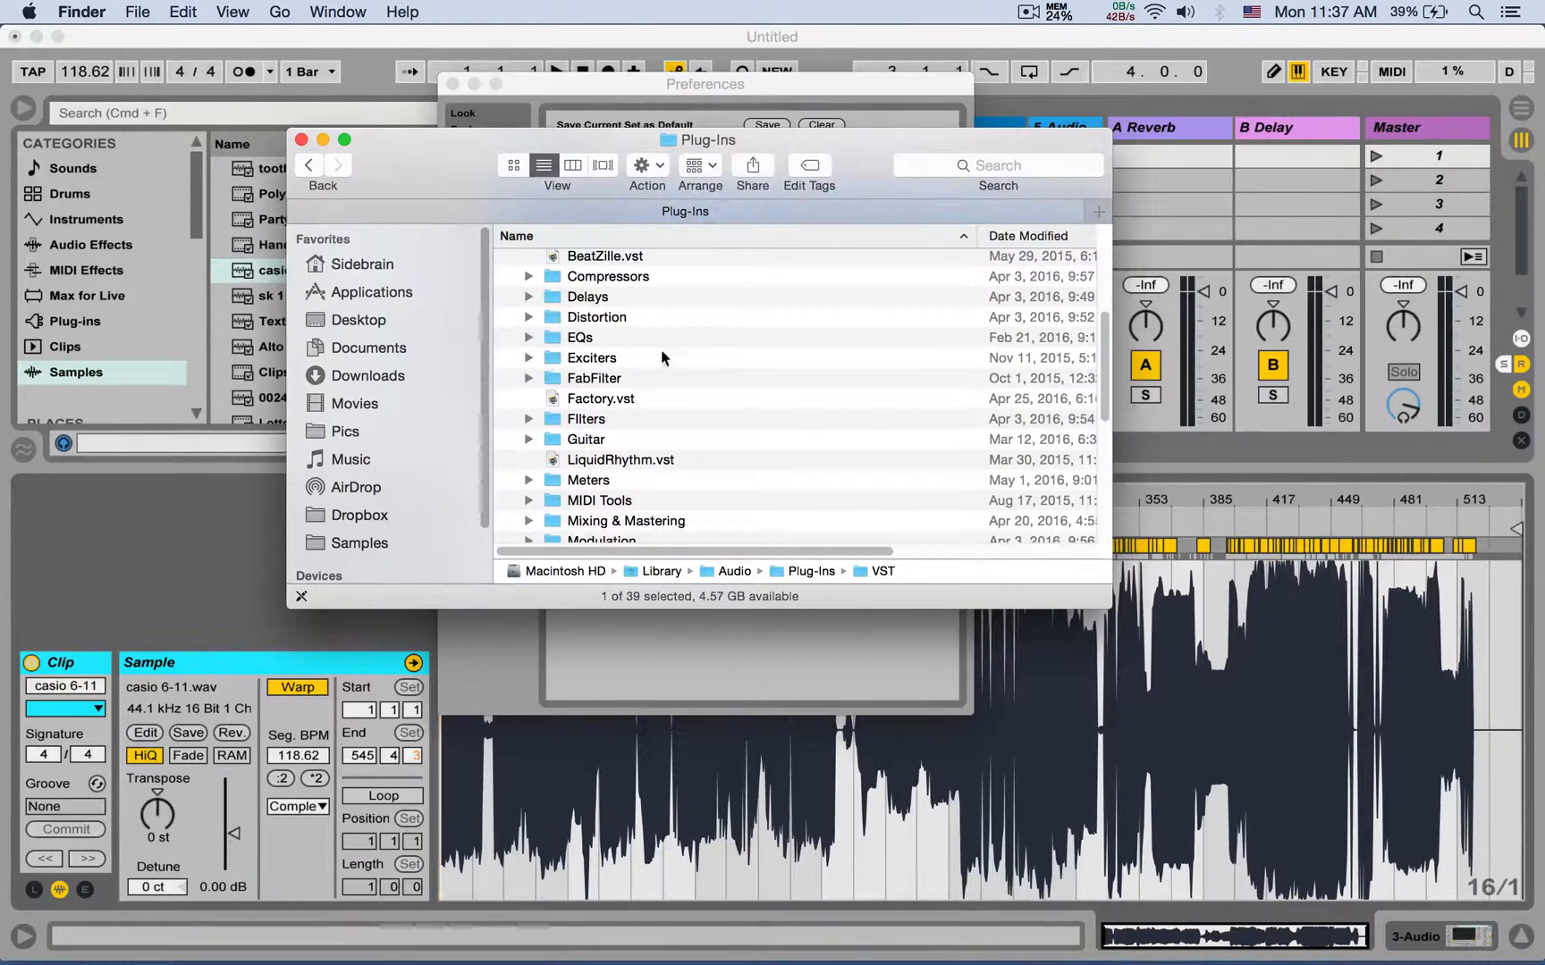
scroll(down, 3)
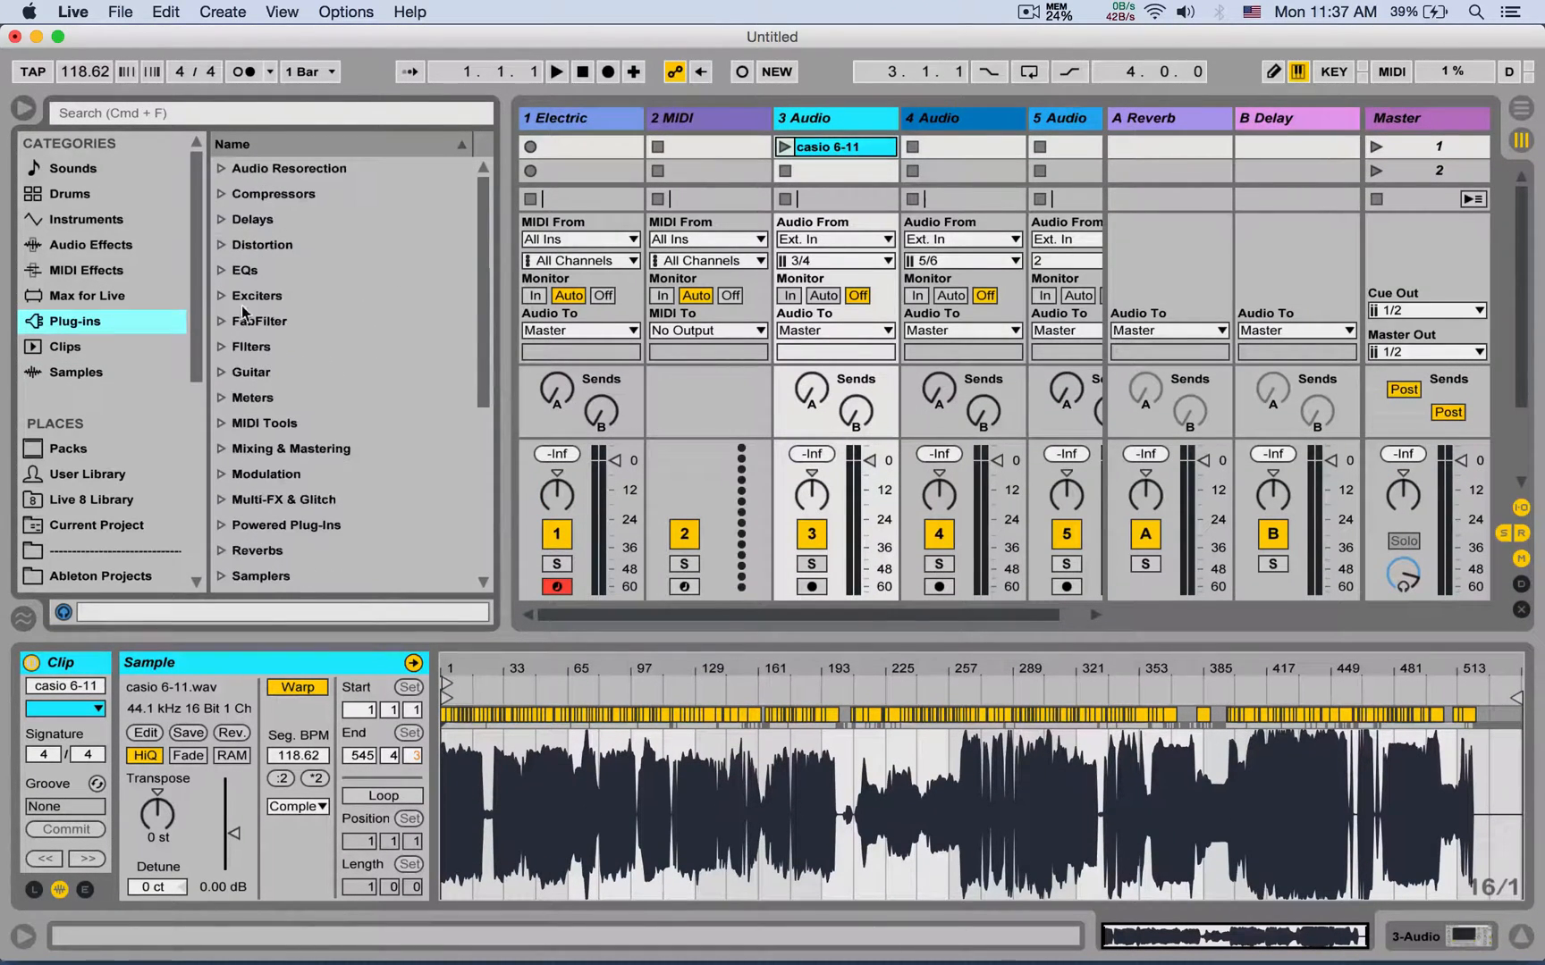
- Browse the Plug-ins folders in Live's browser, then reopen Preferences on the Library page
click(244, 269)
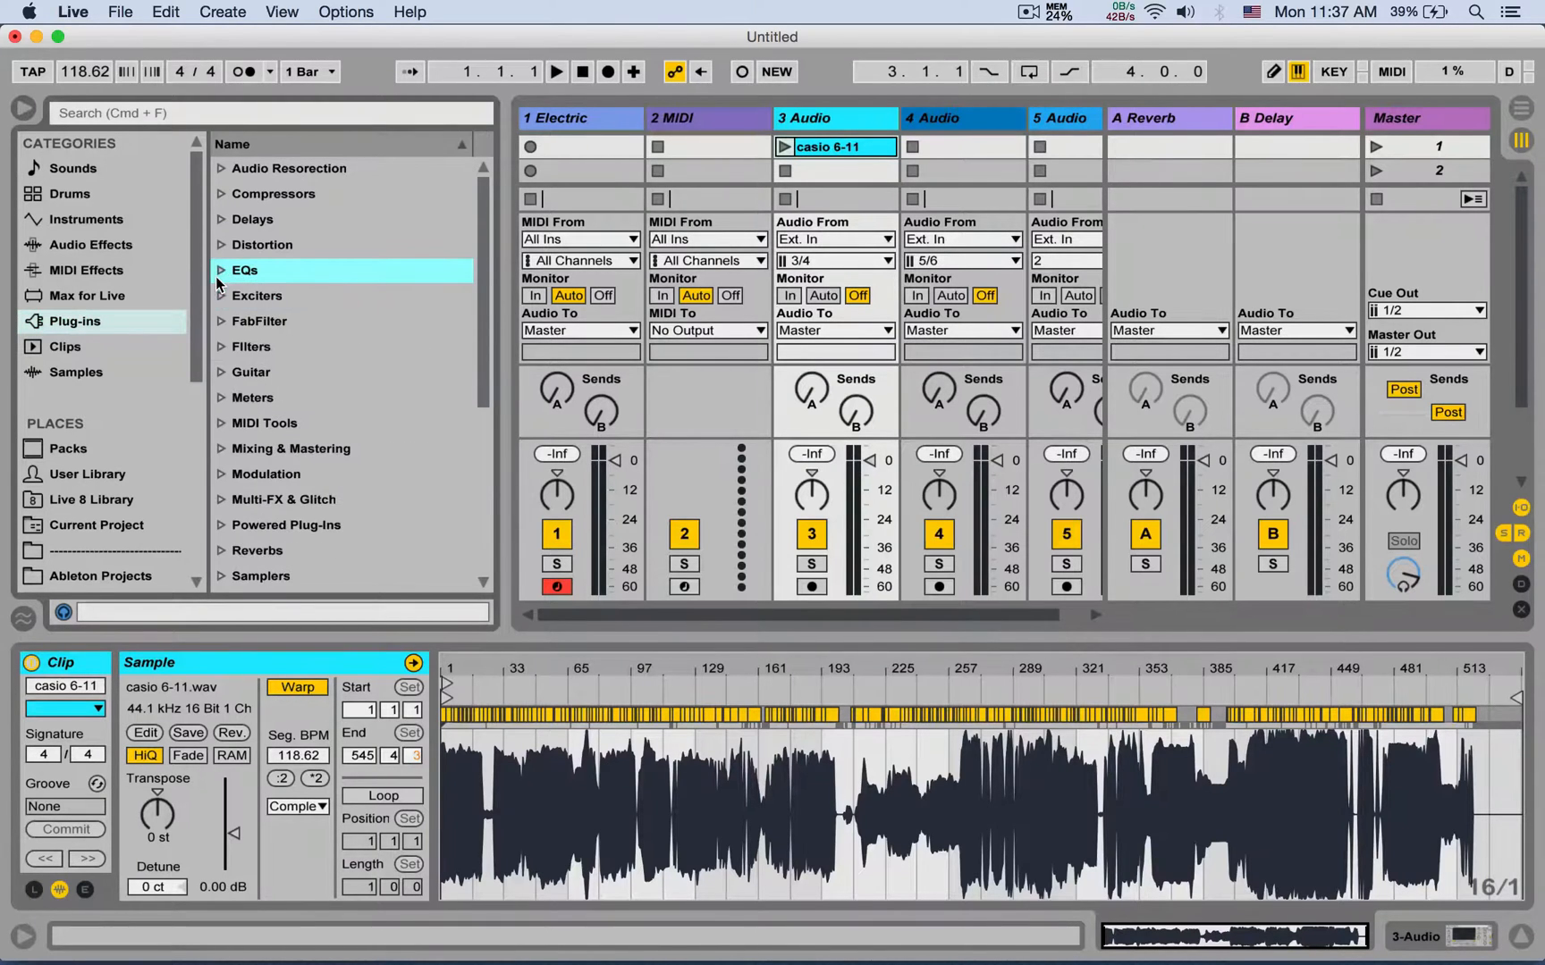
click(252, 218)
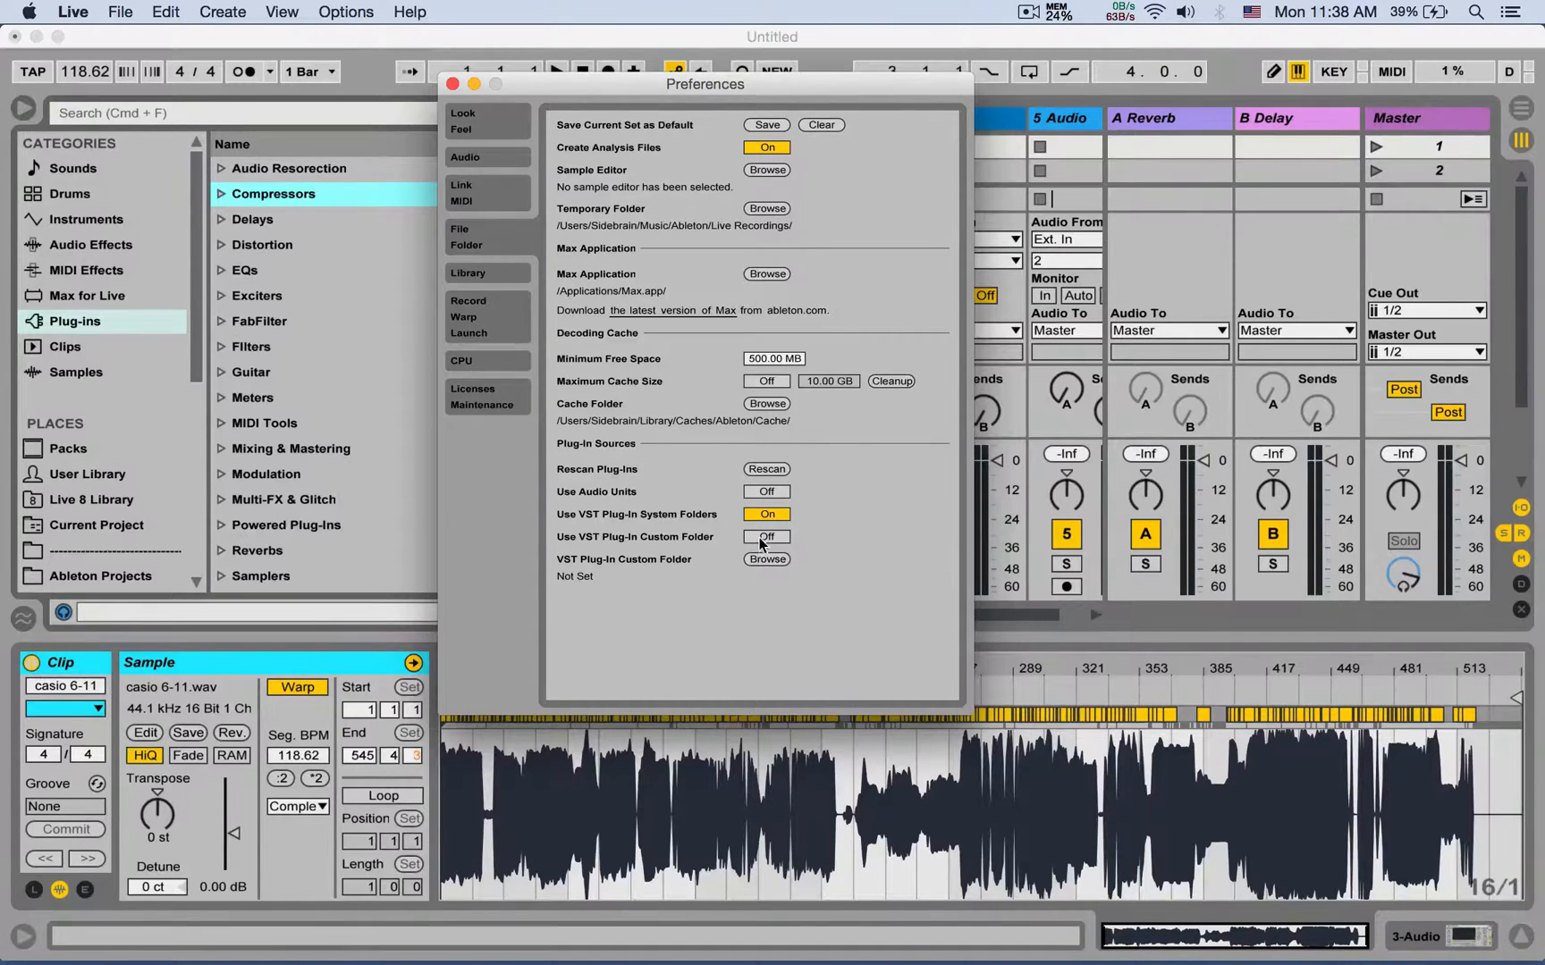
click(765, 558)
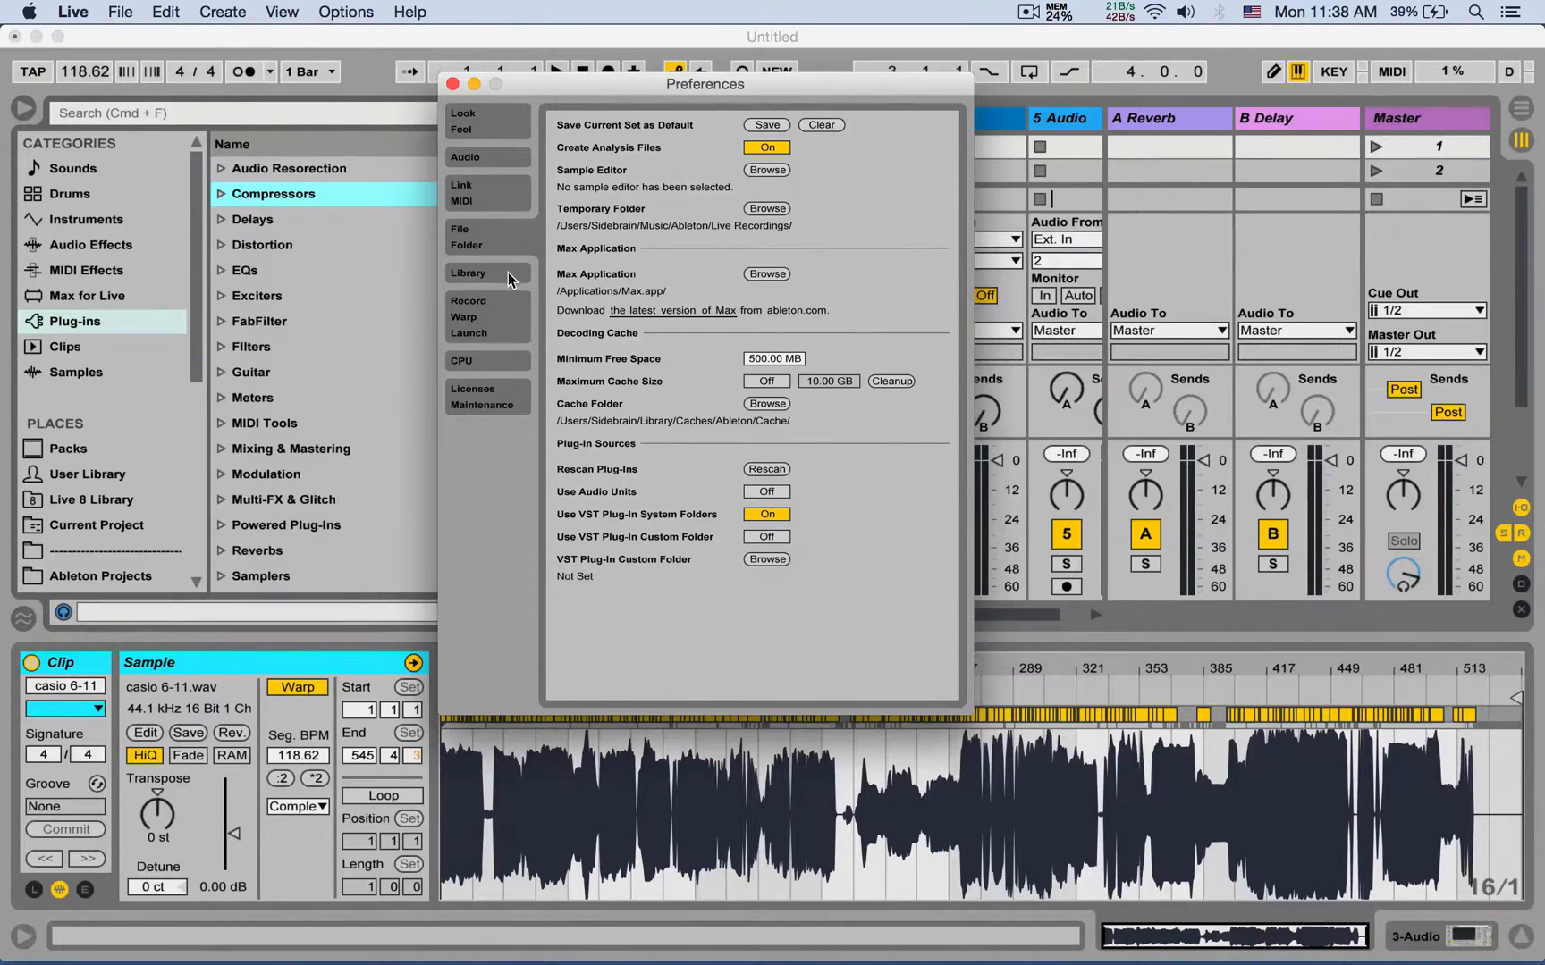
click(468, 274)
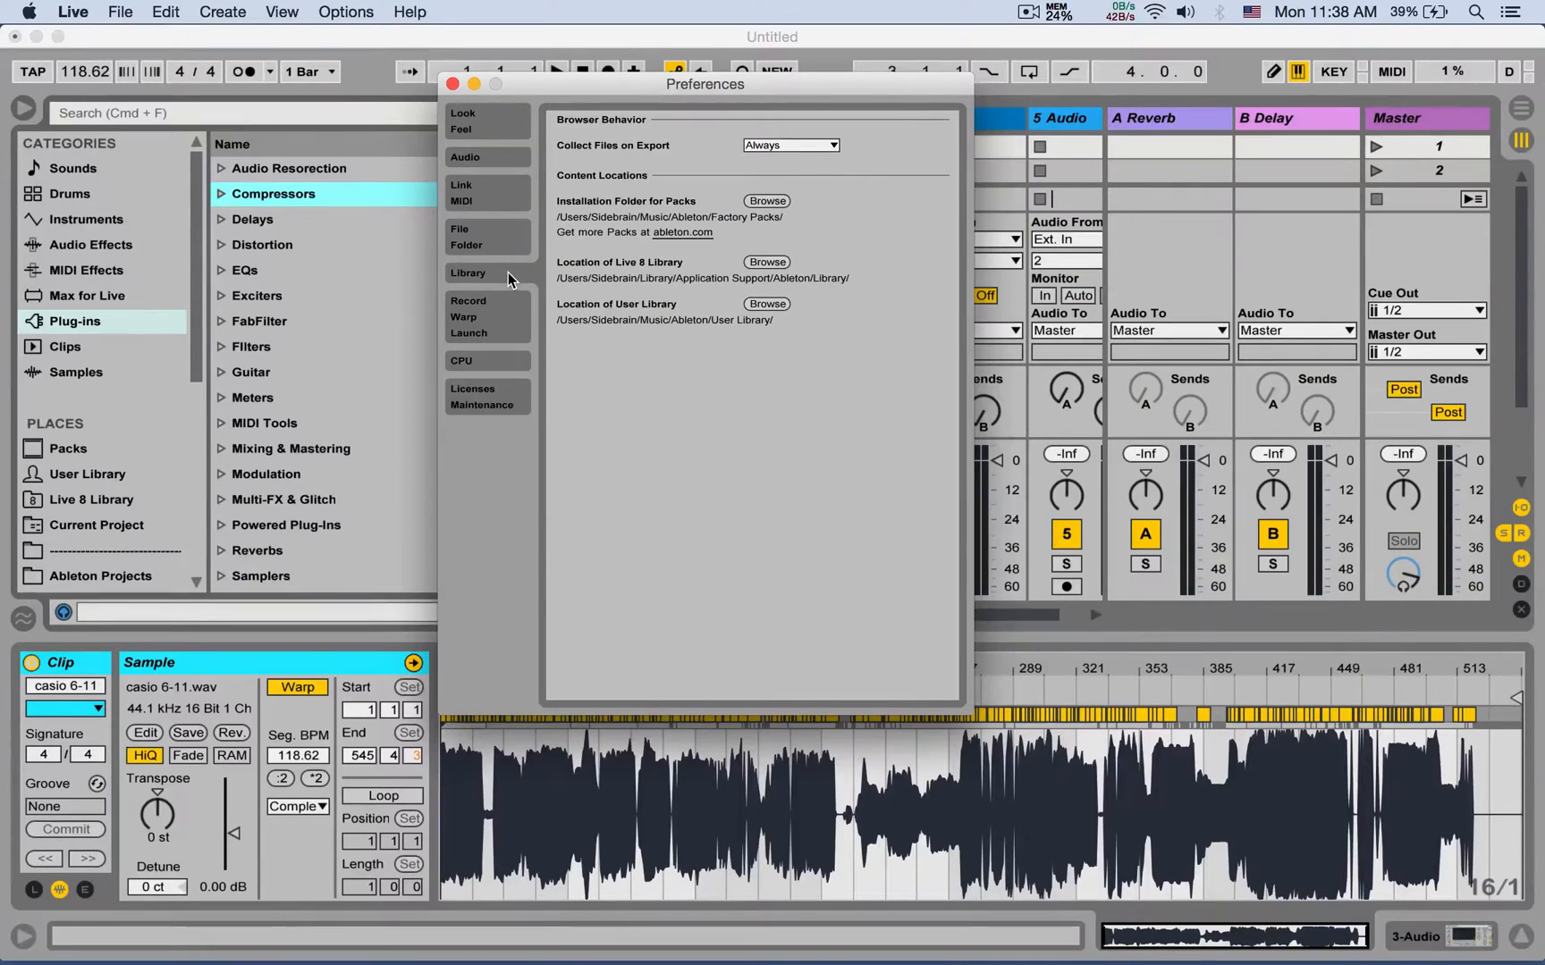